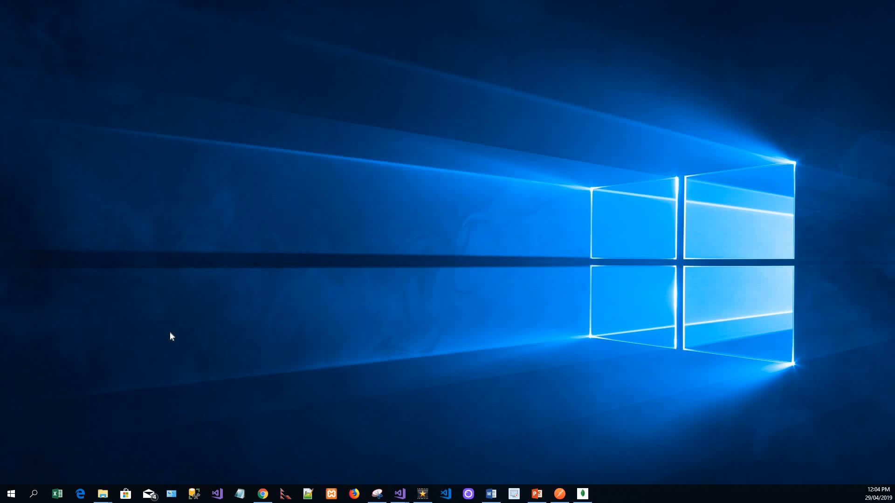
{"action": "mouse_move", "coordinate": [8, 253]}
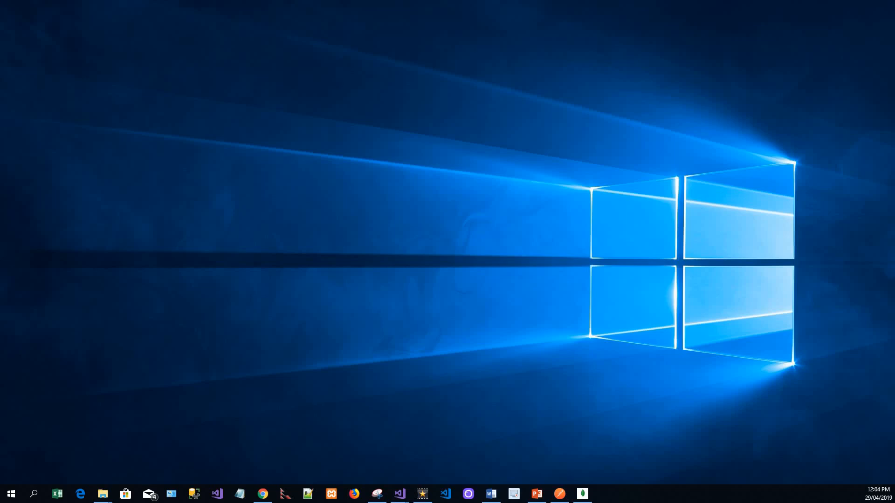
{"action": "mouse_move", "coordinate": [59, 341]}
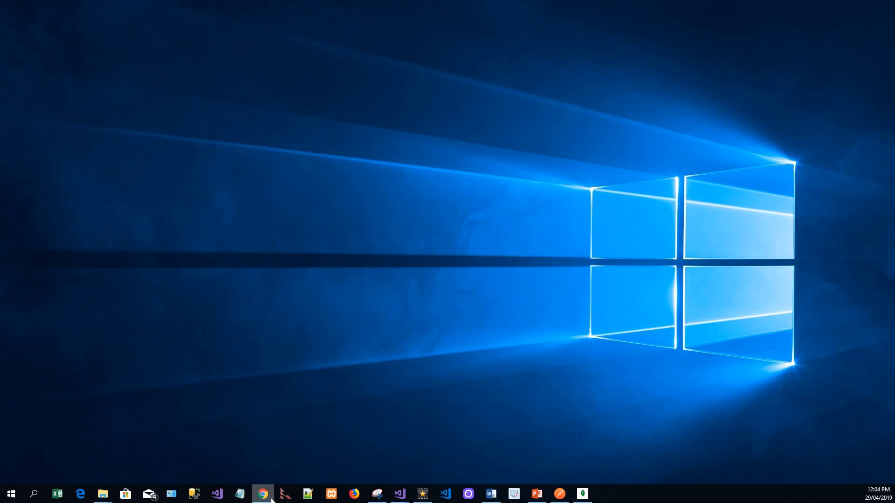
{"action": "mouse_move", "coordinate": [218, 498]}
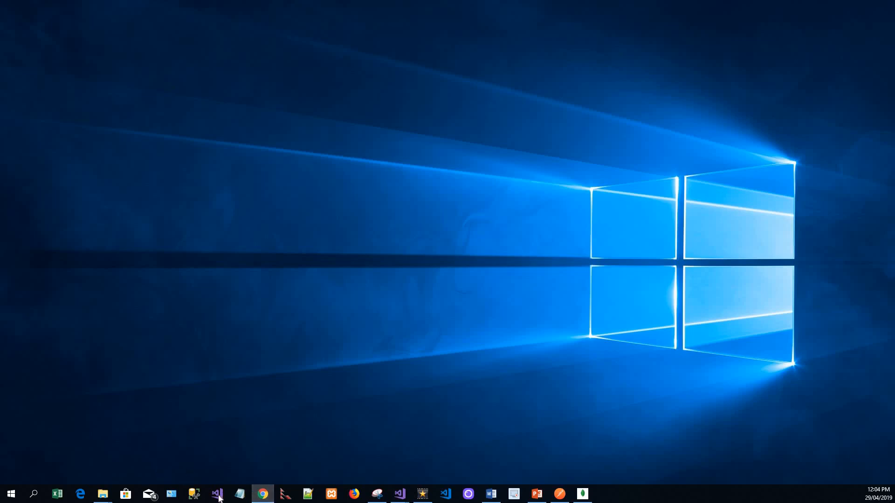
{"action": "mouse_move", "coordinate": [399, 495]}
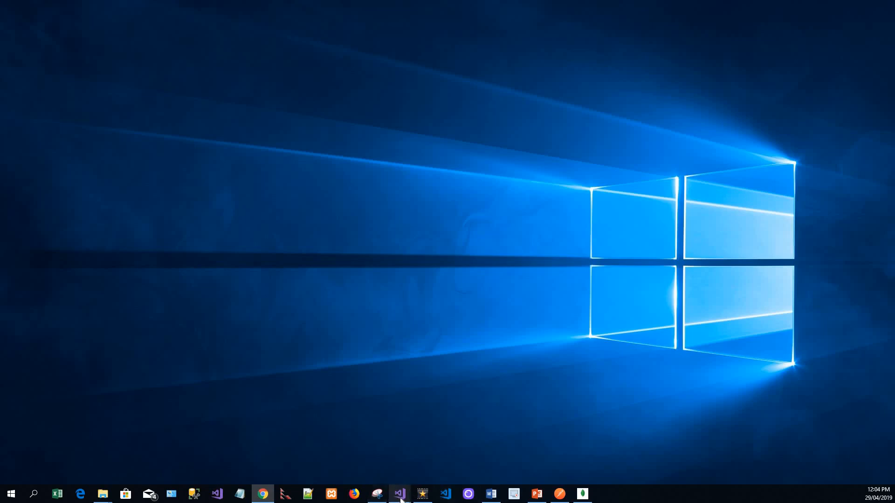
{"action": "mouse_move", "coordinate": [399, 494]}
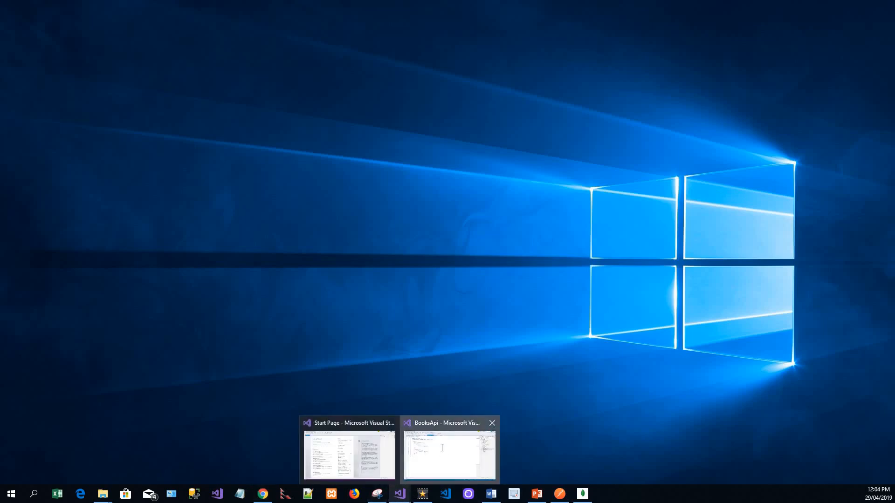
Step: Start the BooksApi project in the Visual Studio debugger under IIS Express
{"action": "left_click", "coordinate": [449, 457]}
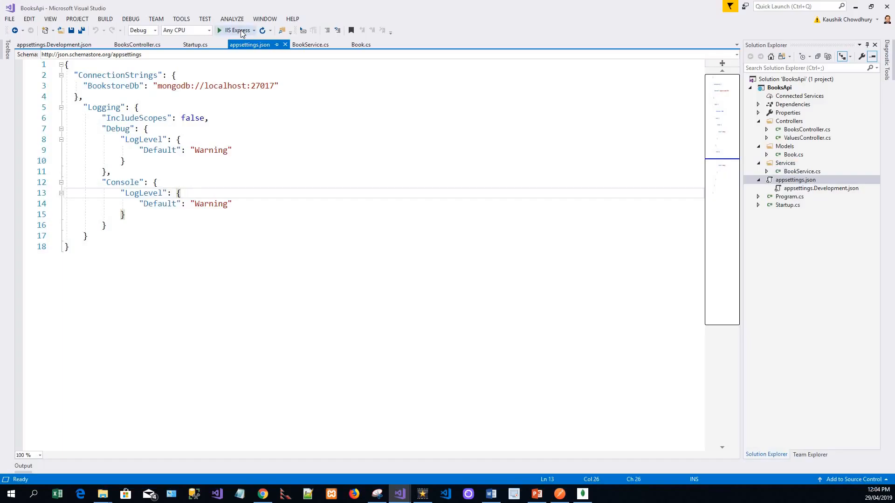
{"action": "left_click", "coordinate": [218, 30]}
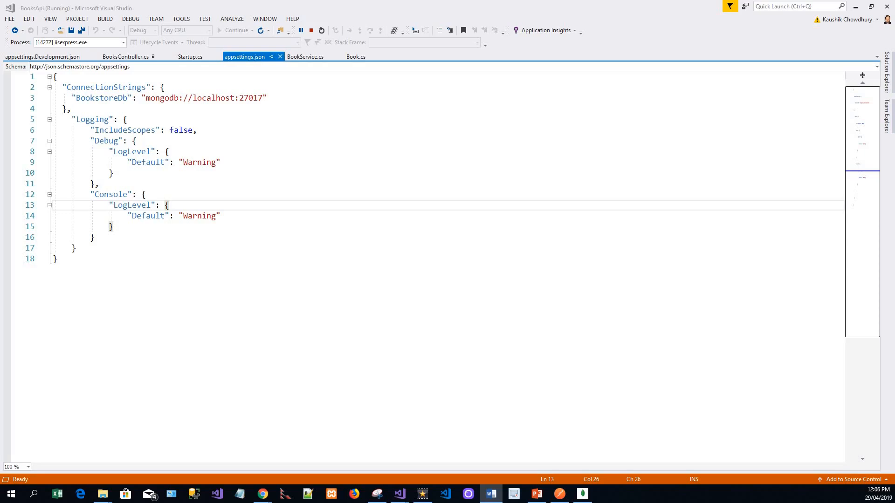
{"action": "mouse_move", "coordinate": [855, 7]}
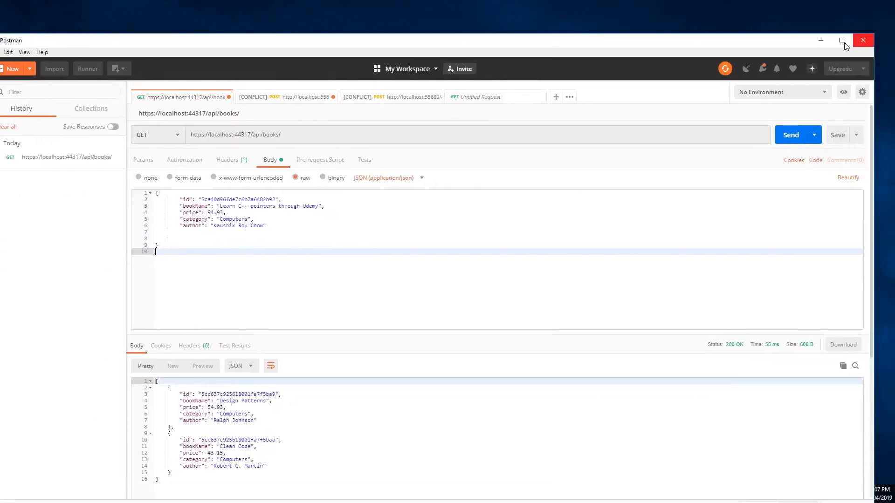
{"action": "left_click", "coordinate": [843, 40]}
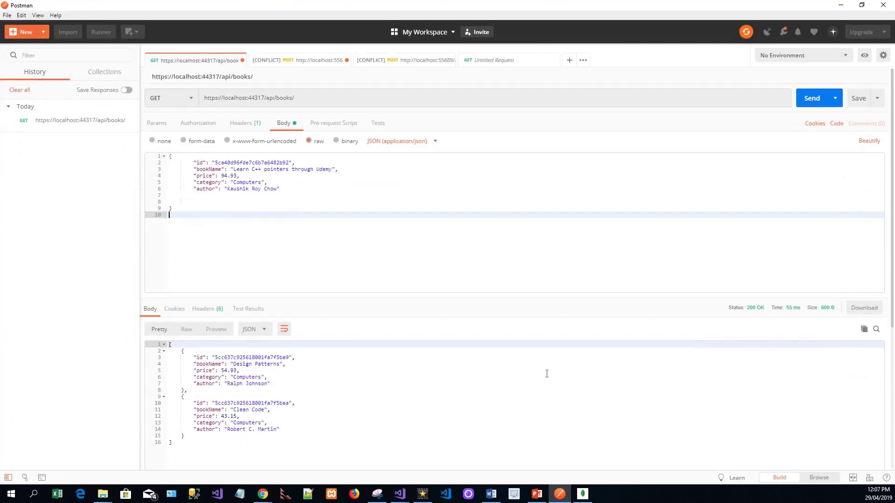
{"action": "mouse_move", "coordinate": [521, 371]}
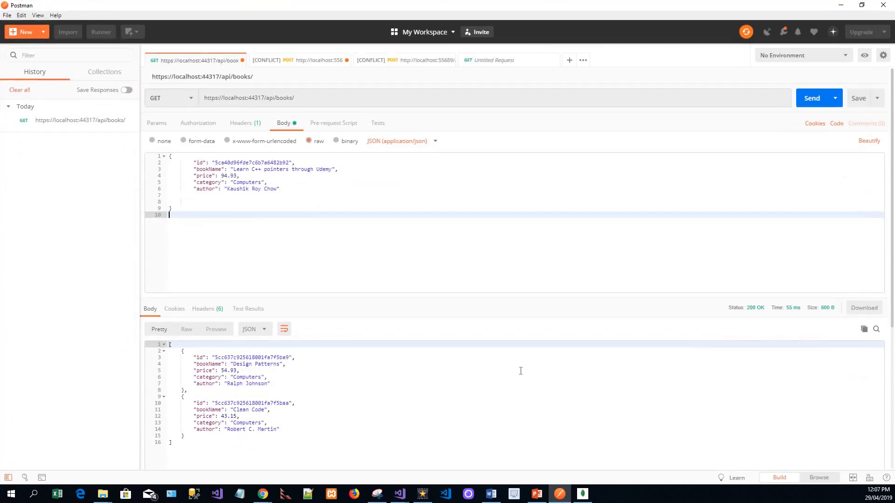
{"action": "mouse_move", "coordinate": [159, 150]}
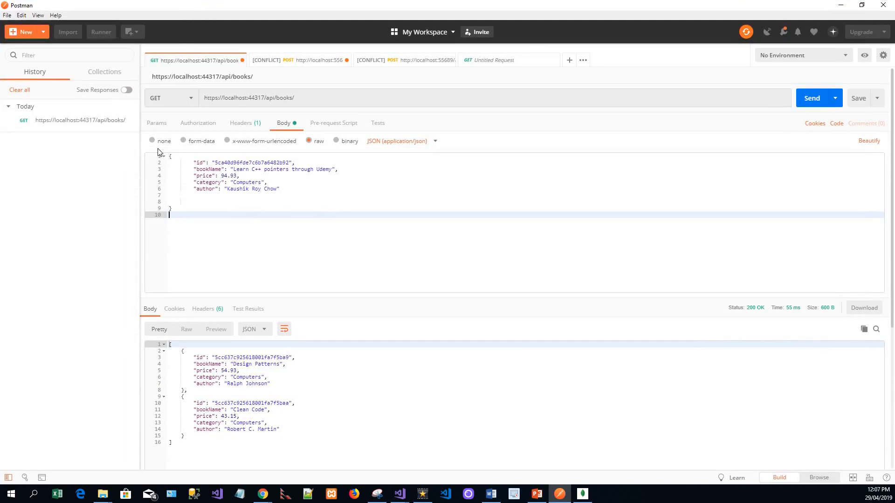
{"action": "mouse_move", "coordinate": [475, 207]}
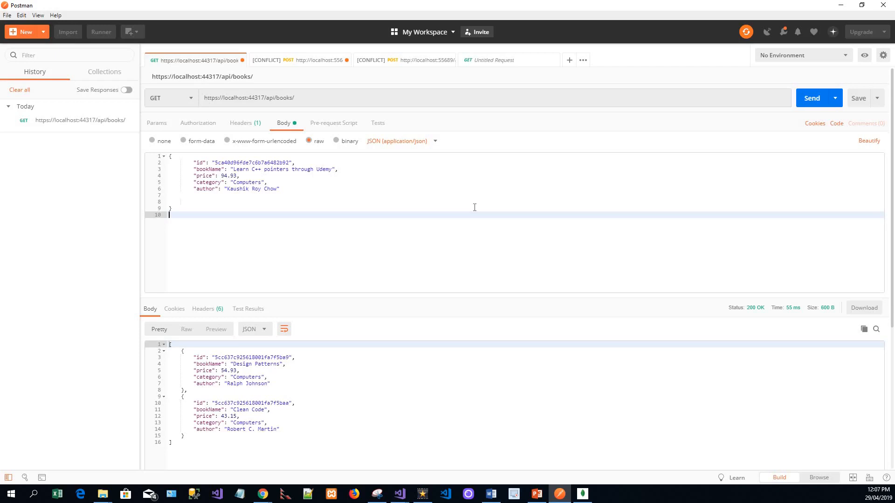
{"action": "mouse_move", "coordinate": [445, 27]}
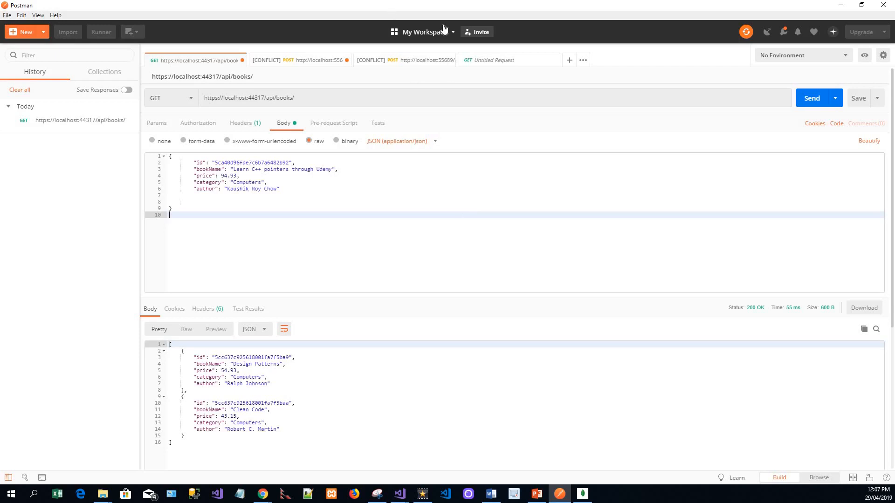
{"action": "mouse_move", "coordinate": [451, 86]}
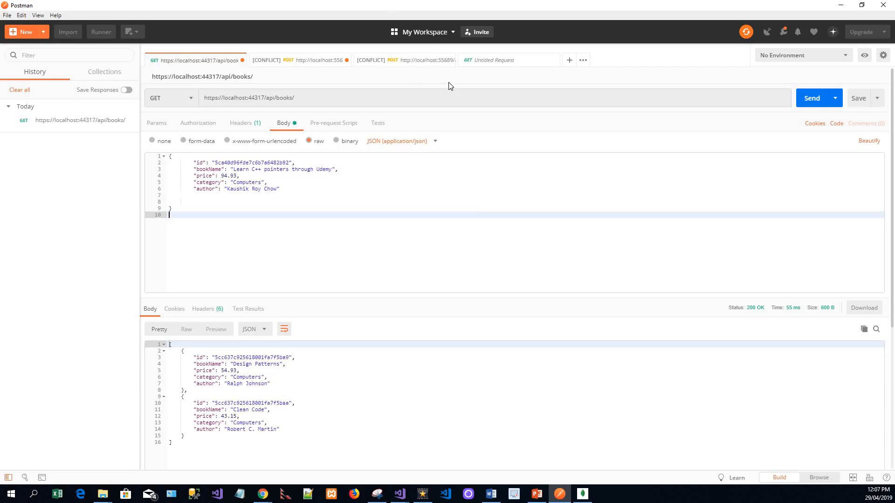
{"action": "mouse_move", "coordinate": [197, 110]}
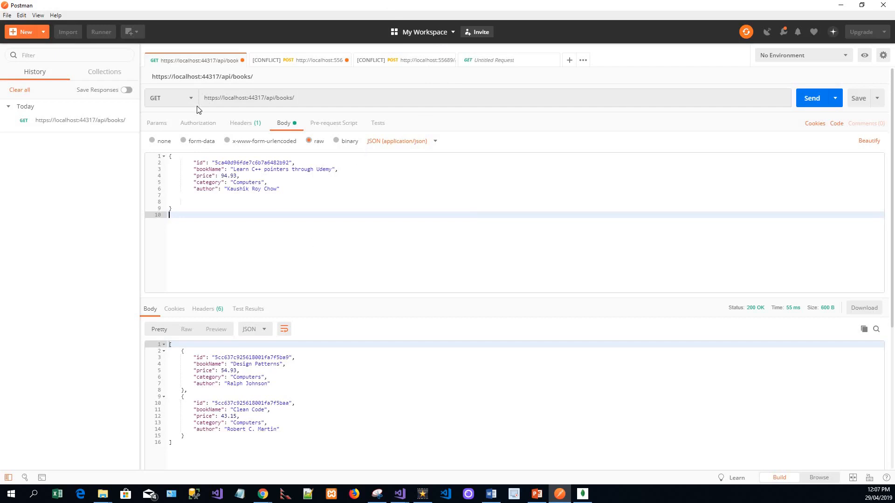
{"action": "mouse_move", "coordinate": [193, 100]}
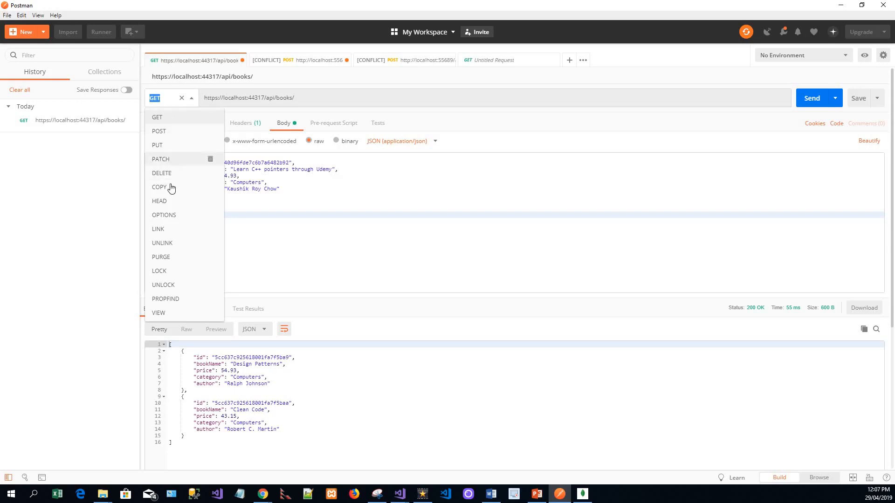
{"action": "mouse_move", "coordinate": [170, 119]}
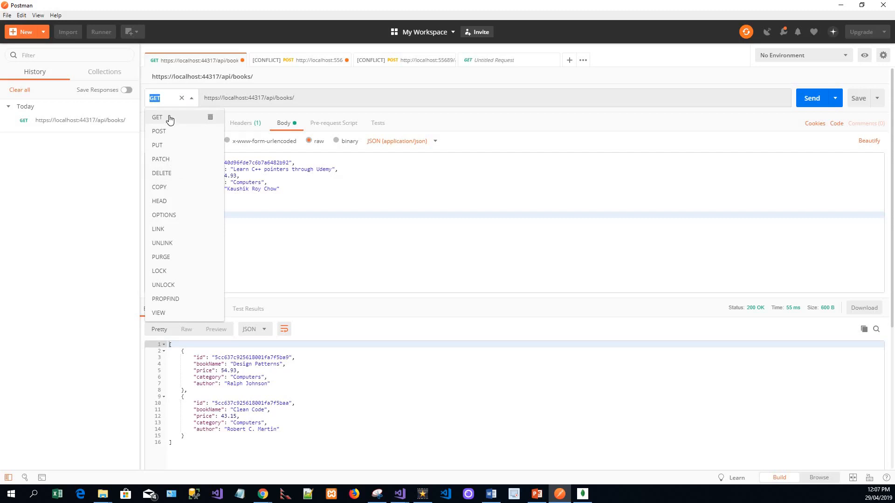
{"action": "mouse_move", "coordinate": [255, 261]}
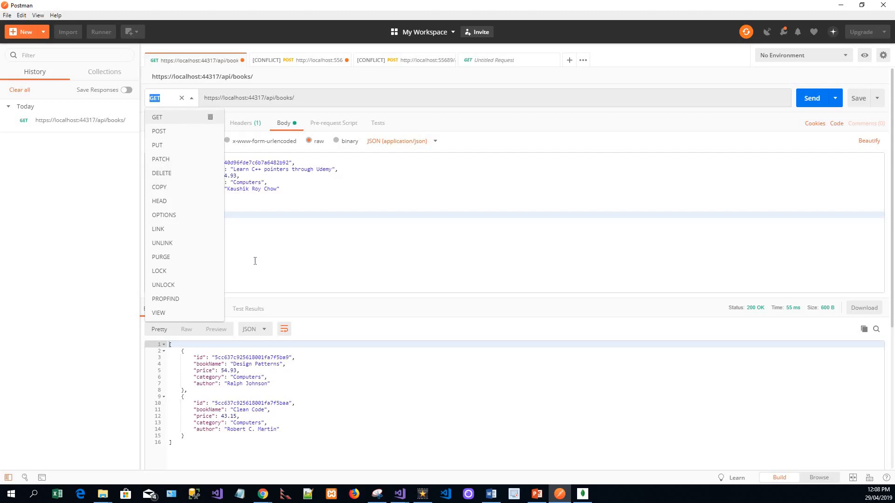
{"action": "left_click", "coordinate": [157, 118]}
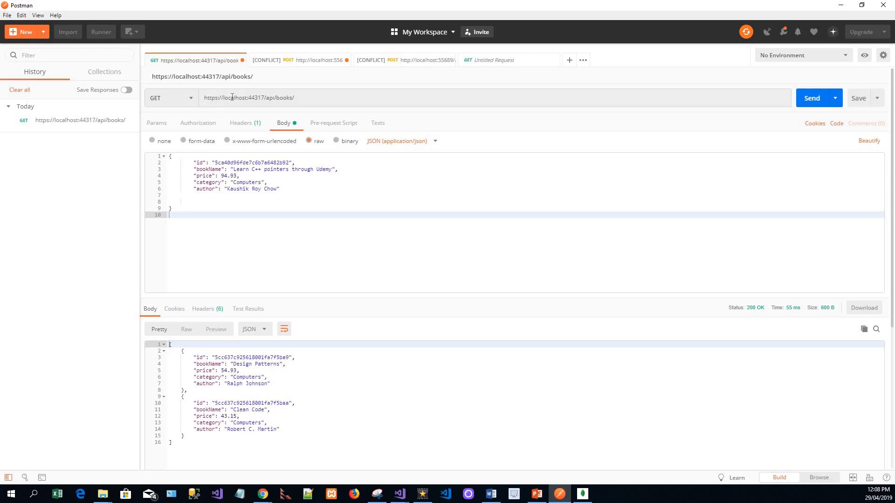
{"action": "mouse_move", "coordinate": [237, 100]}
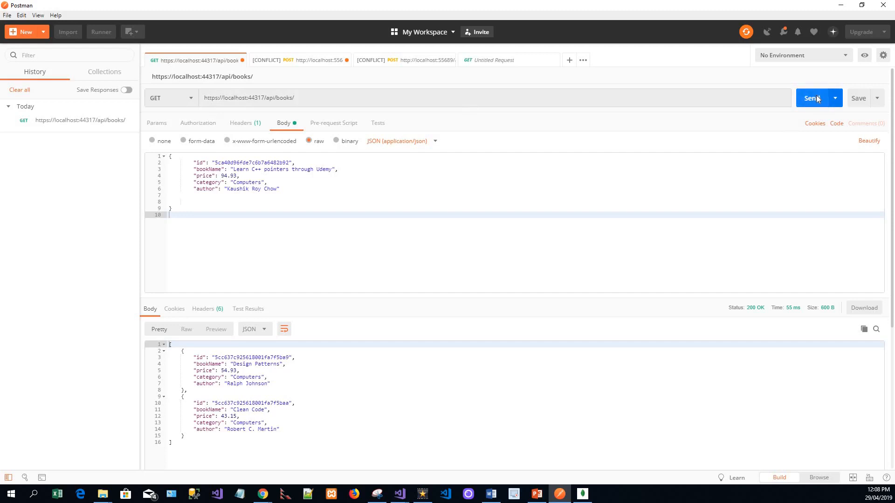
{"action": "left_click", "coordinate": [813, 98]}
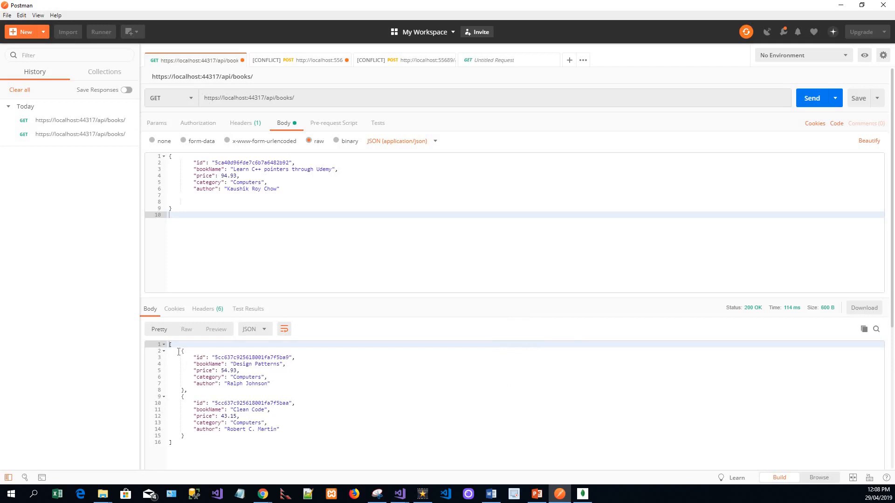
{"action": "mouse_move", "coordinate": [164, 351]}
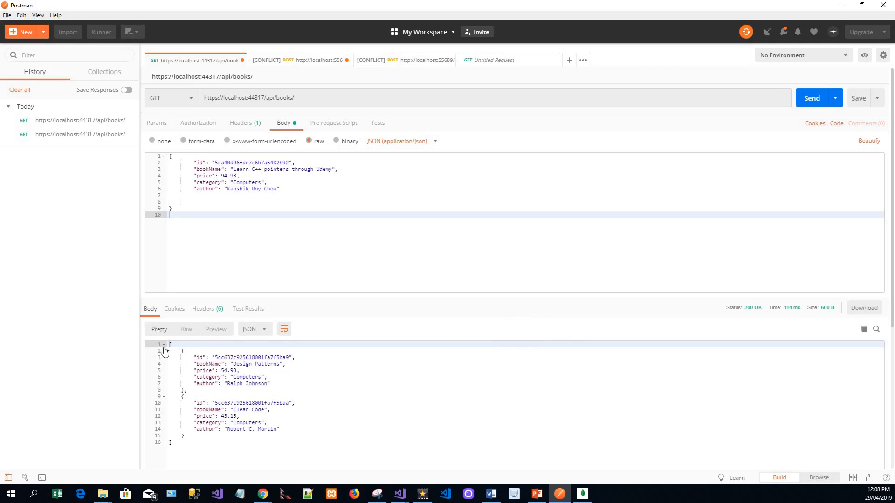
{"action": "mouse_move", "coordinate": [187, 330]}
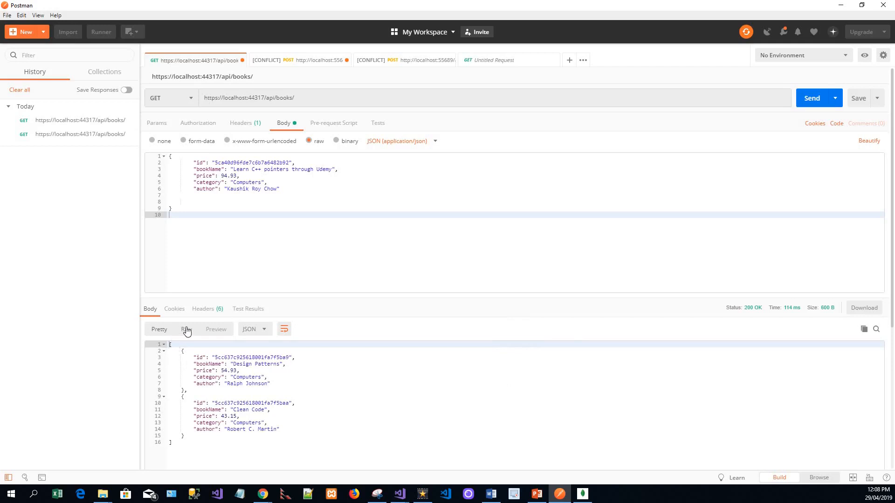
{"action": "left_click", "coordinate": [185, 329]}
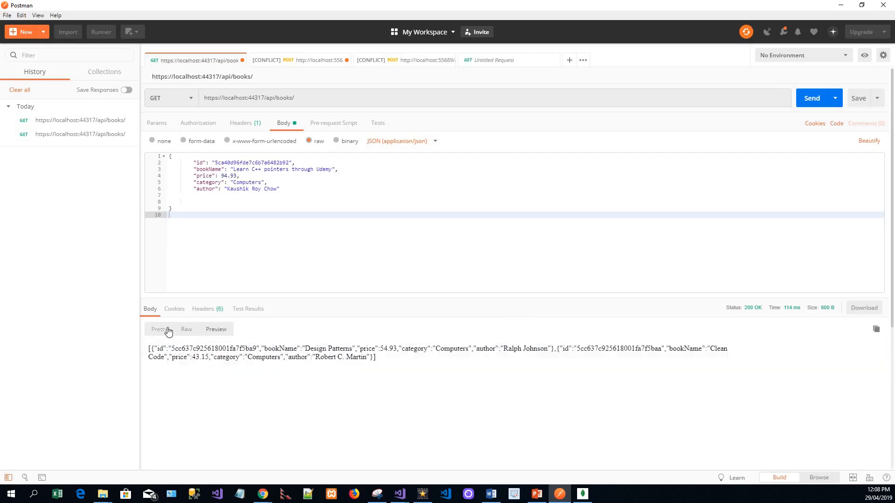
{"action": "left_click", "coordinate": [159, 329]}
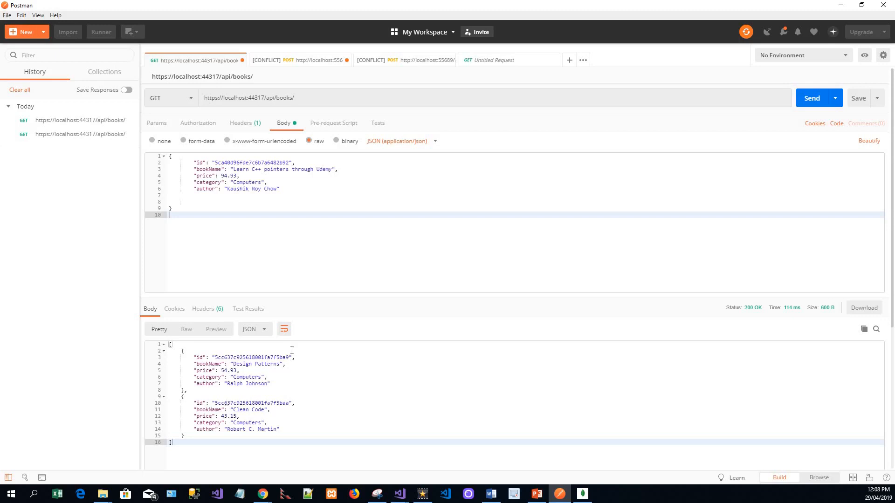
{"action": "mouse_move", "coordinate": [198, 103]}
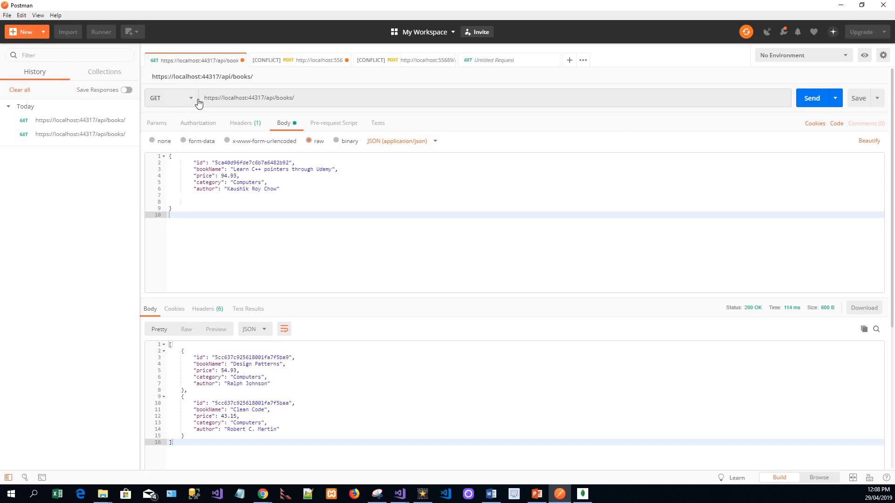
Step: POST a new book 'Learn C++ pointers through Udemy' by Kaushik Roy Chowdhury, receiving 201 Created
{"action": "left_click", "coordinate": [193, 98]}
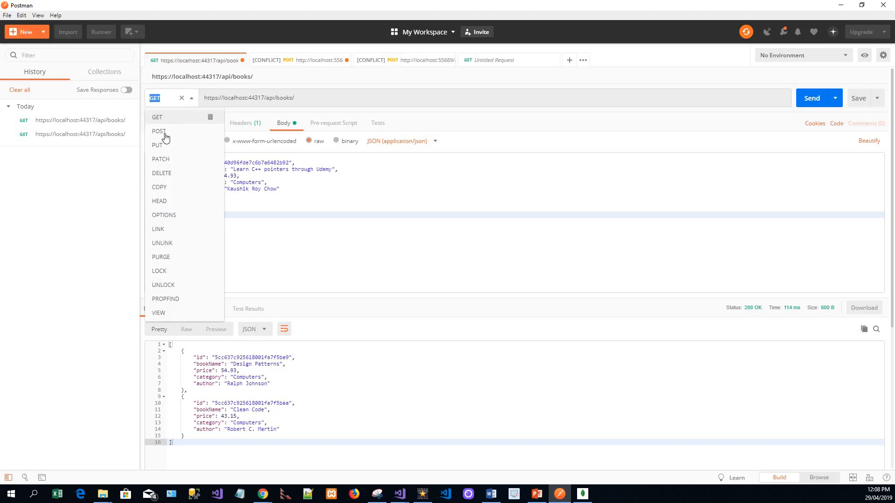
{"action": "left_click", "coordinate": [159, 131]}
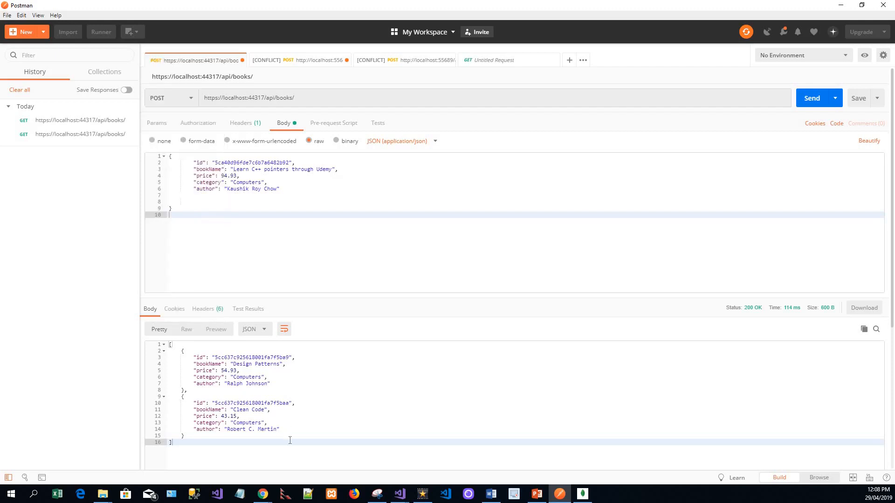
{"action": "mouse_move", "coordinate": [344, 422]}
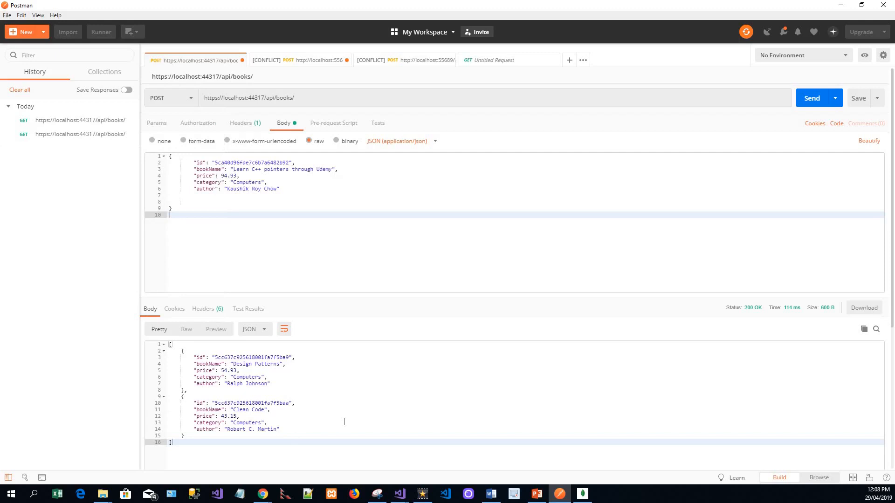
{"action": "mouse_move", "coordinate": [269, 242]}
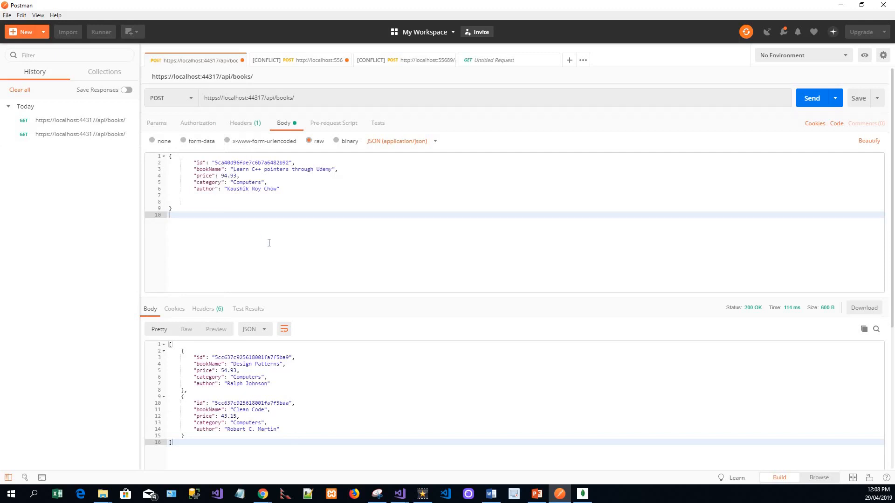
{"action": "mouse_move", "coordinate": [300, 289]}
{"action": "type", "text": "e"}
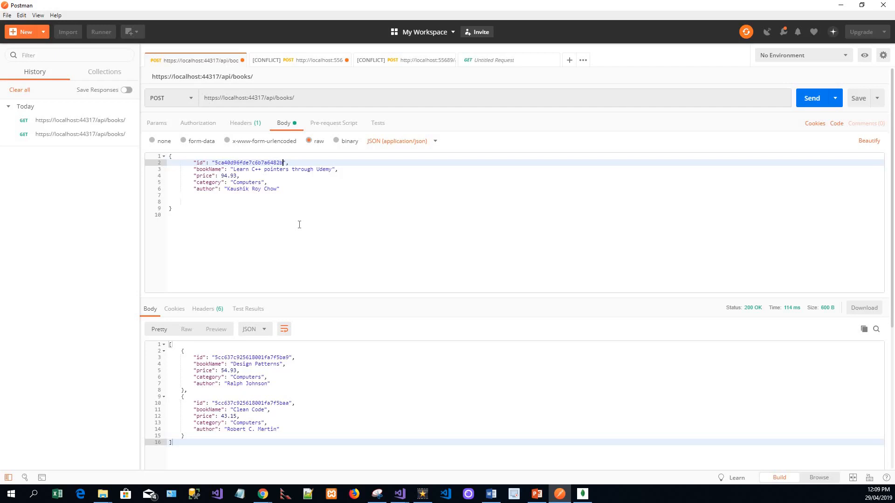
{"action": "type", "text": "bab"}
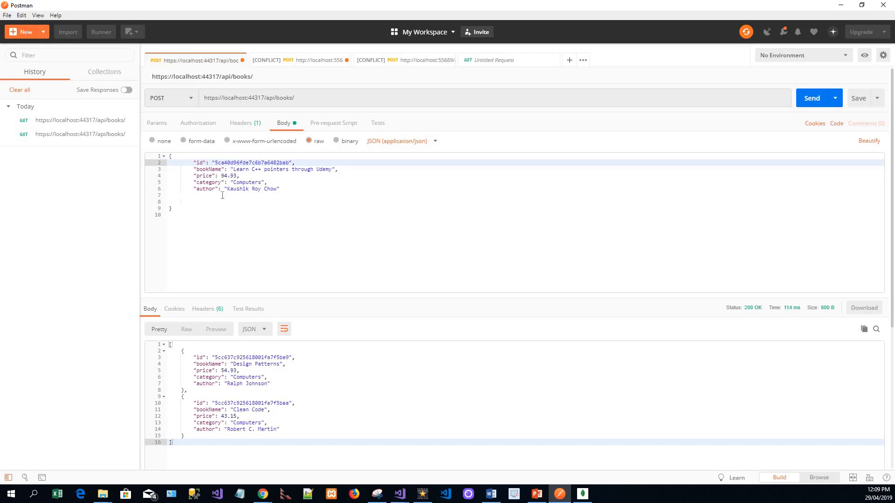
{"action": "mouse_move", "coordinate": [268, 199]}
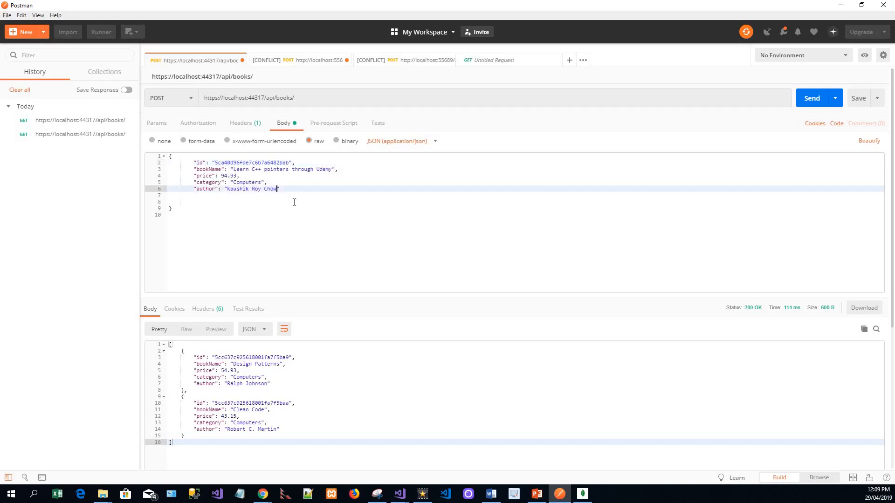
{"action": "type", "text": "wdhury"}
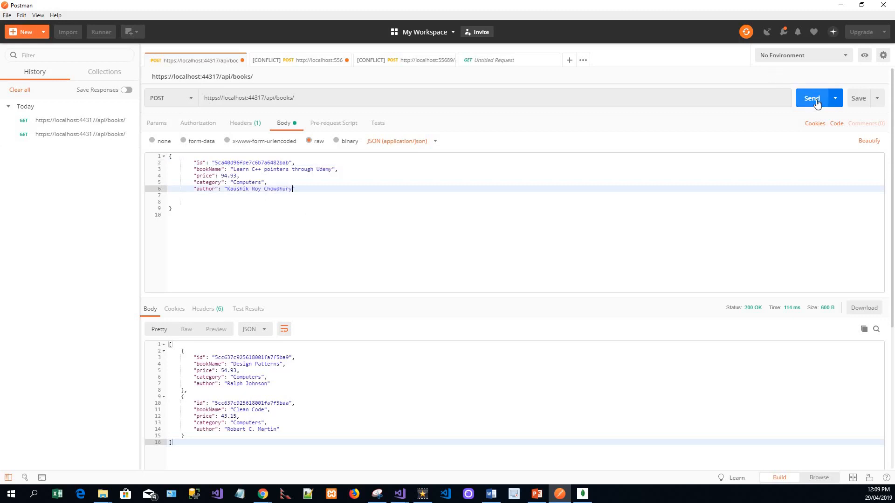
{"action": "left_click", "coordinate": [835, 98]}
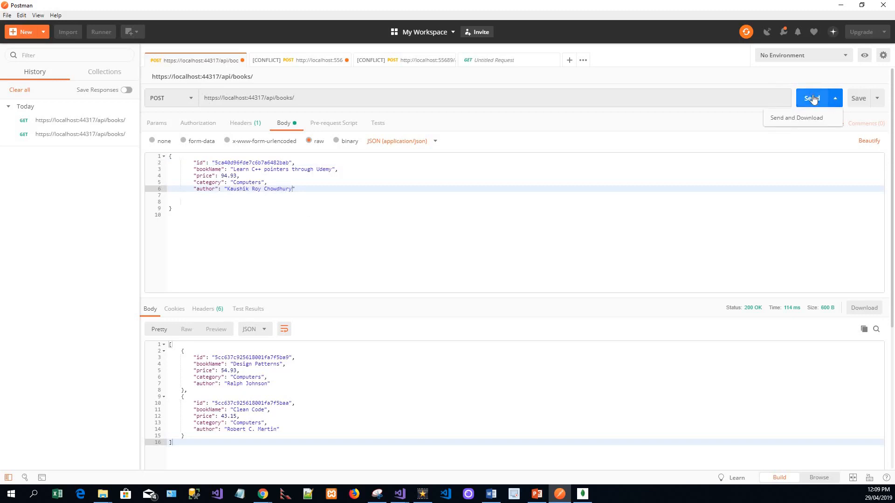
{"action": "left_click", "coordinate": [813, 98]}
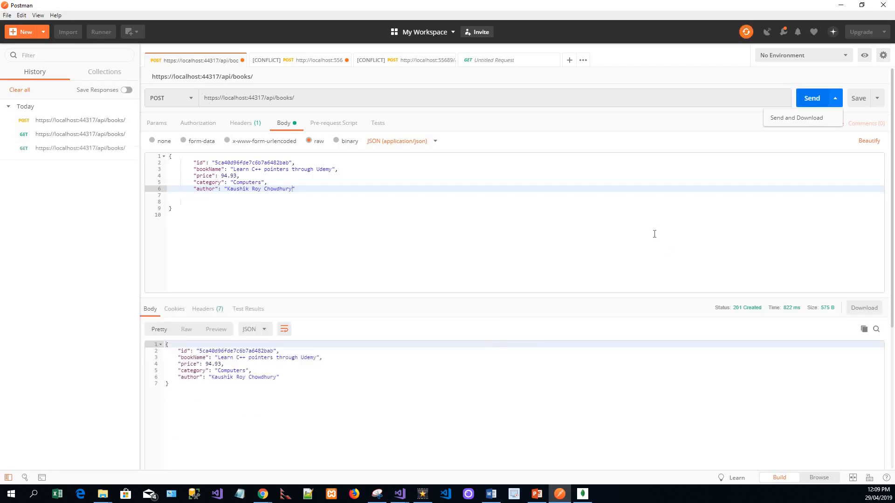
{"action": "mouse_move", "coordinate": [753, 315]}
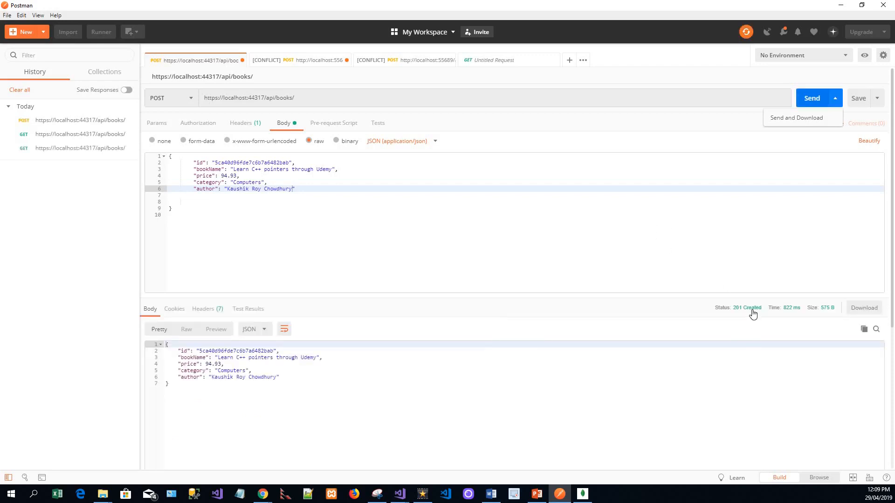
{"action": "mouse_move", "coordinate": [749, 311]}
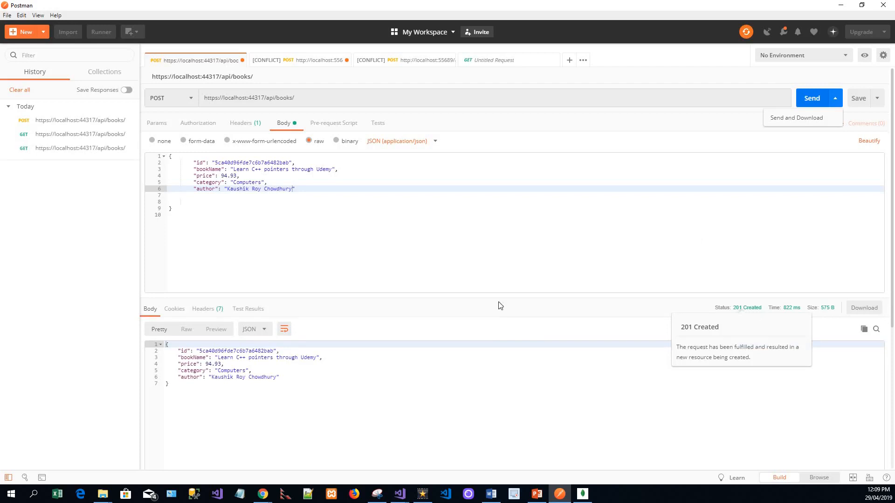
{"action": "mouse_move", "coordinate": [302, 263]}
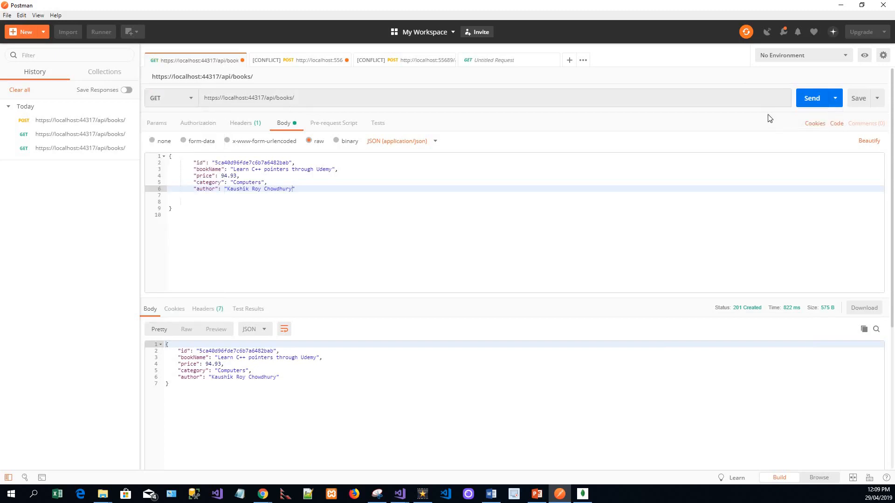
Step: GET api/books again, returning three books including the new Udemy C++ book
{"action": "left_click", "coordinate": [812, 98]}
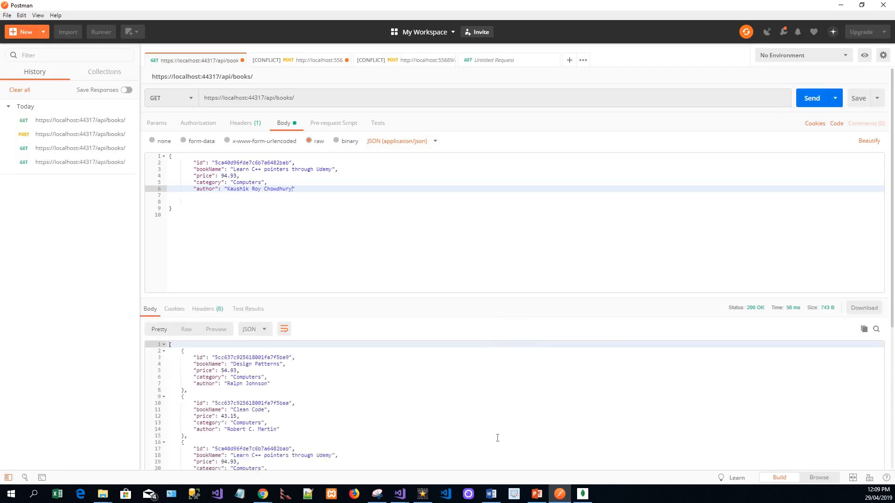
{"action": "scroll", "scroll_direction": "down", "scroll_amount": 3}
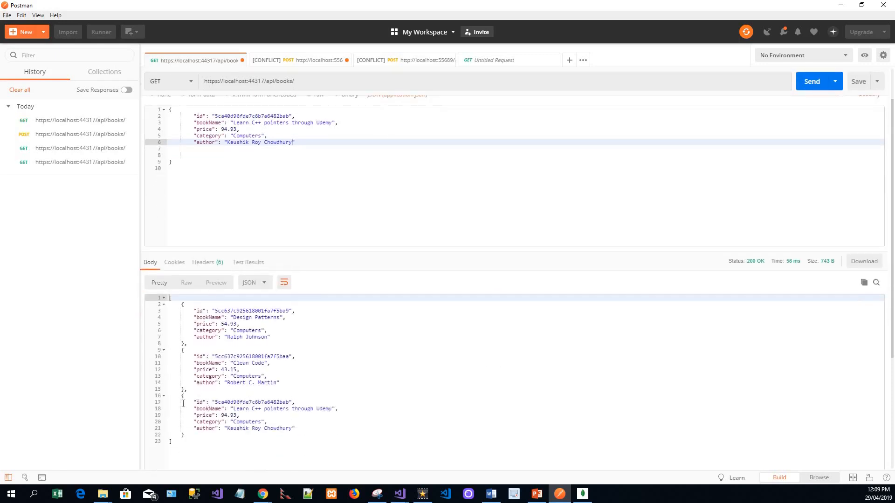
{"action": "left_click_drag", "start_coordinate": [183, 396], "coordinate": [171, 440]}
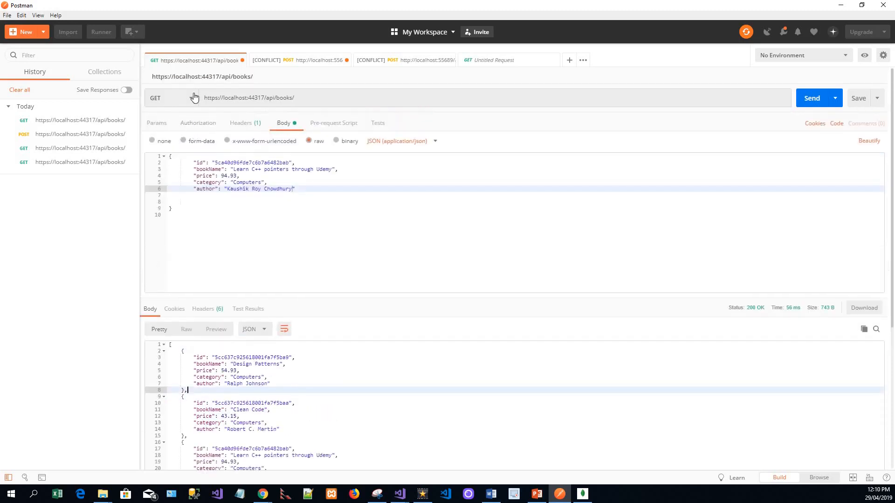
Step: Switch the request to PUT and rename the body's book to 'Learn C pointers through Udemy'
{"action": "left_click", "coordinate": [164, 98]}
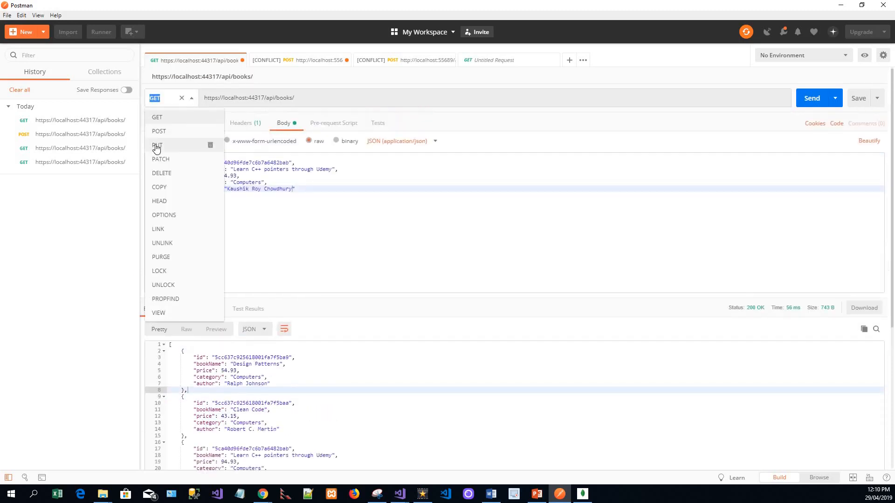
{"action": "left_click", "coordinate": [157, 146]}
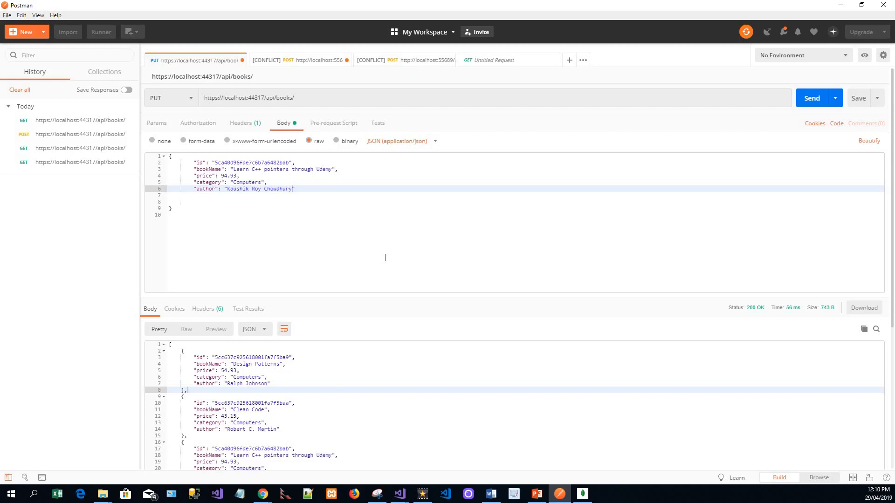
{"action": "mouse_move", "coordinate": [406, 427]}
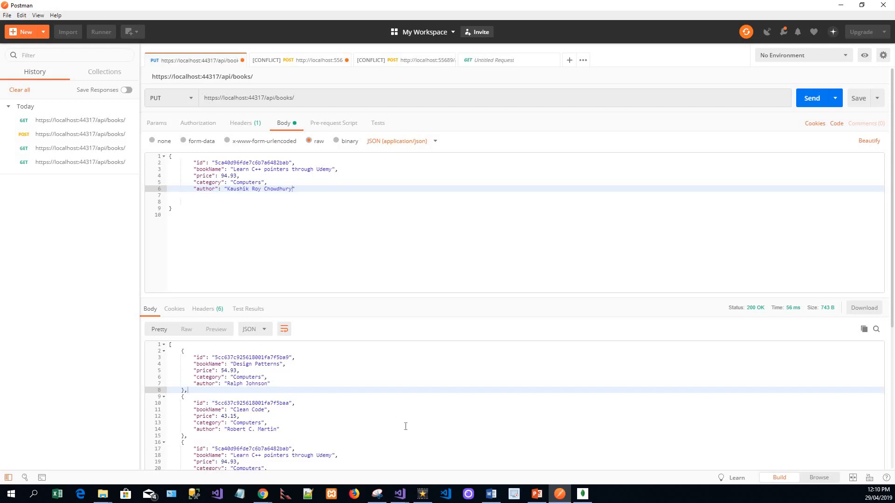
{"action": "scroll", "scroll_direction": "down", "scroll_amount": 3}
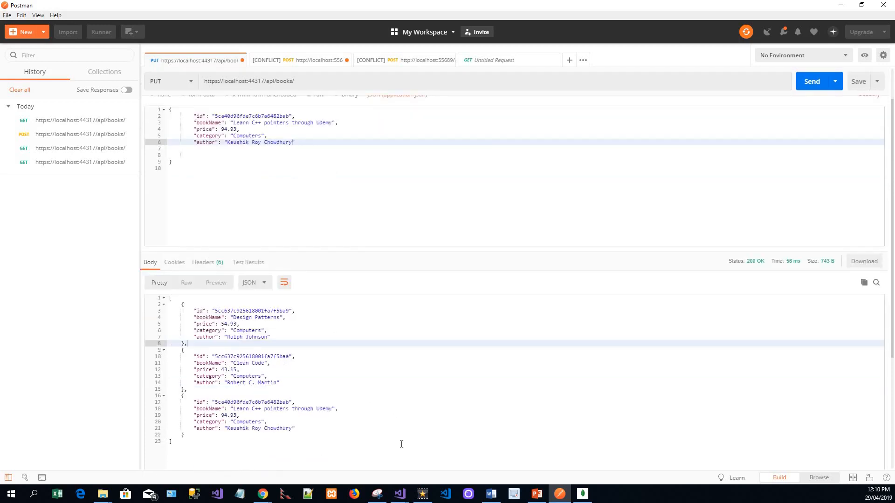
{"action": "mouse_move", "coordinate": [259, 412]}
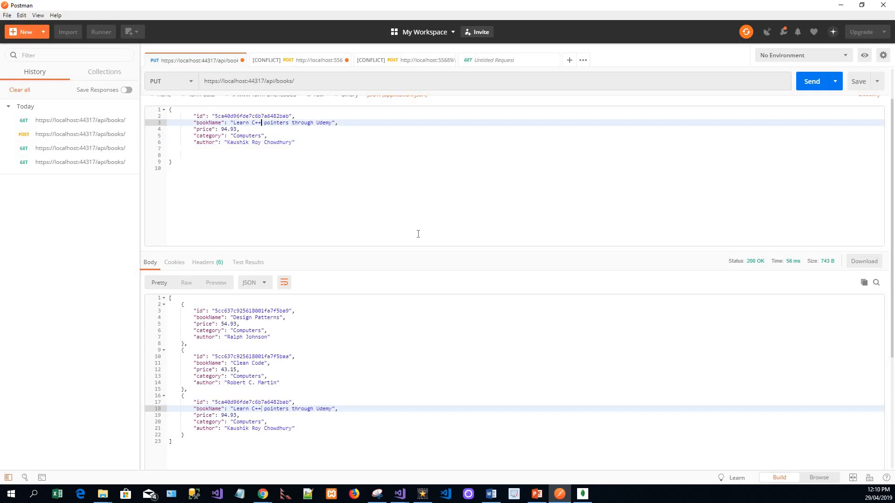
{"action": "key", "text": "Backspace"}
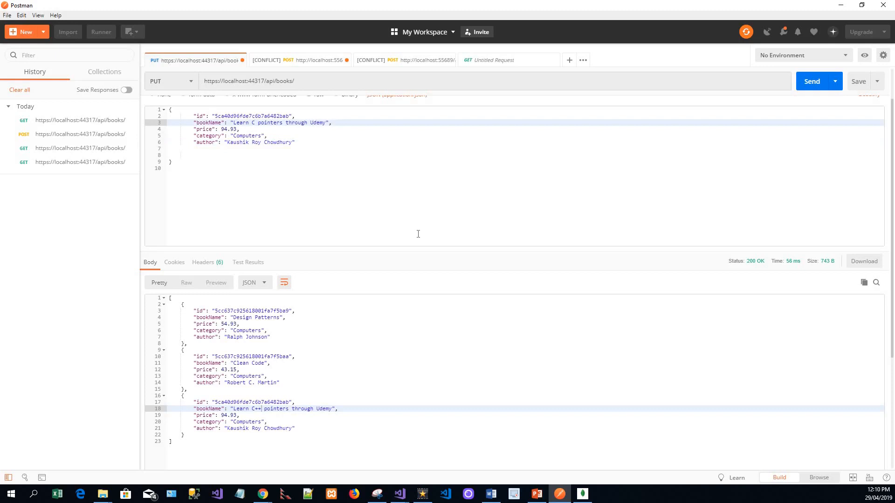
{"action": "mouse_move", "coordinate": [408, 234]}
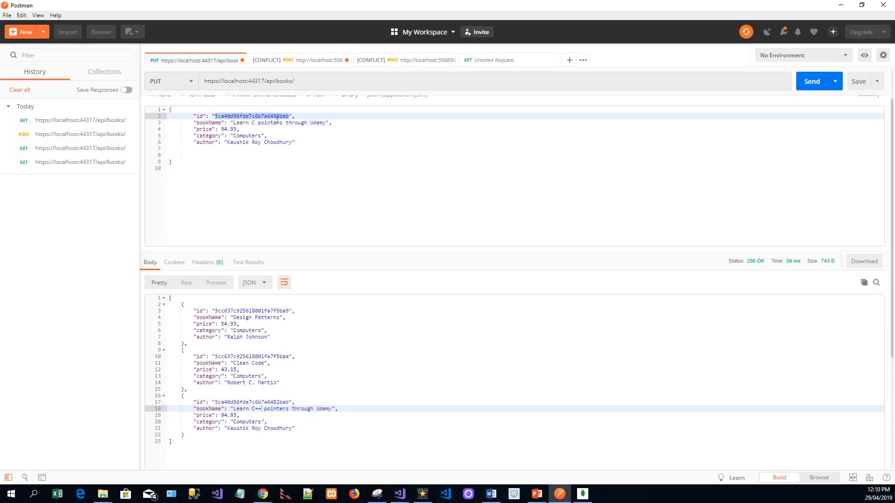
Step: Append the copied book id to the api/books URL and send the PUT, receiving 204 No Content
{"action": "right_click", "coordinate": [274, 116]}
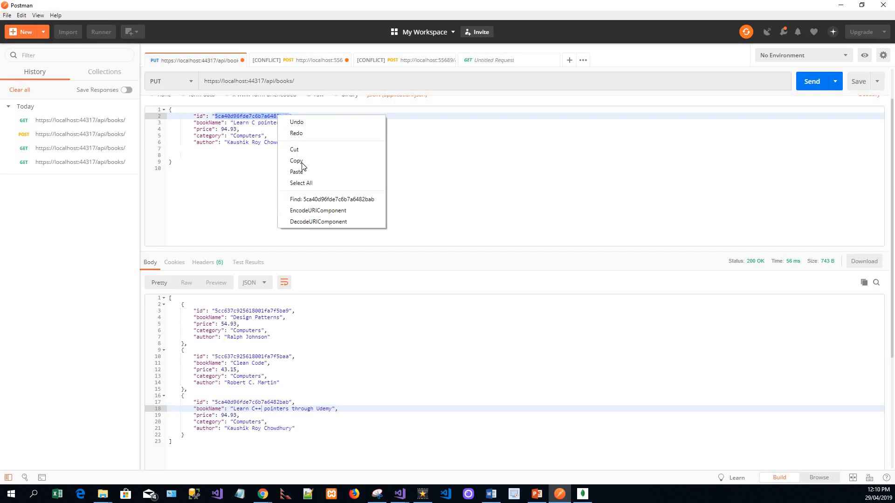
{"action": "left_click", "coordinate": [304, 80]}
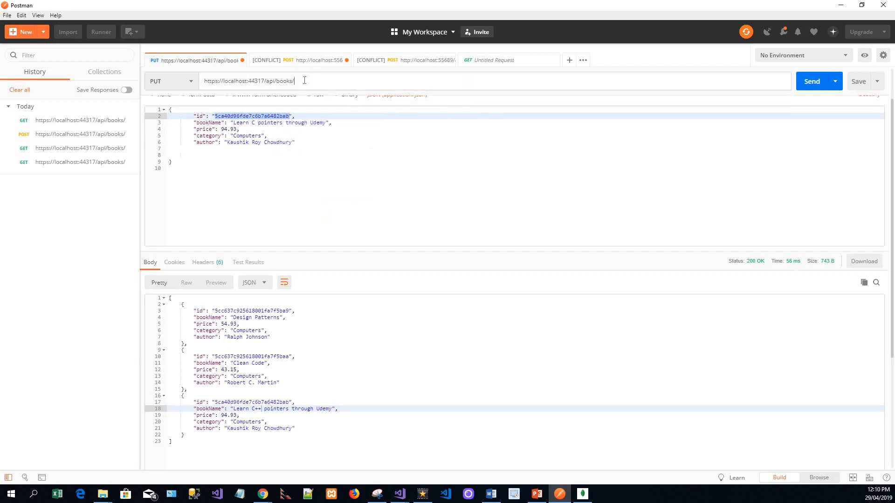
{"action": "right_click", "coordinate": [299, 80]}
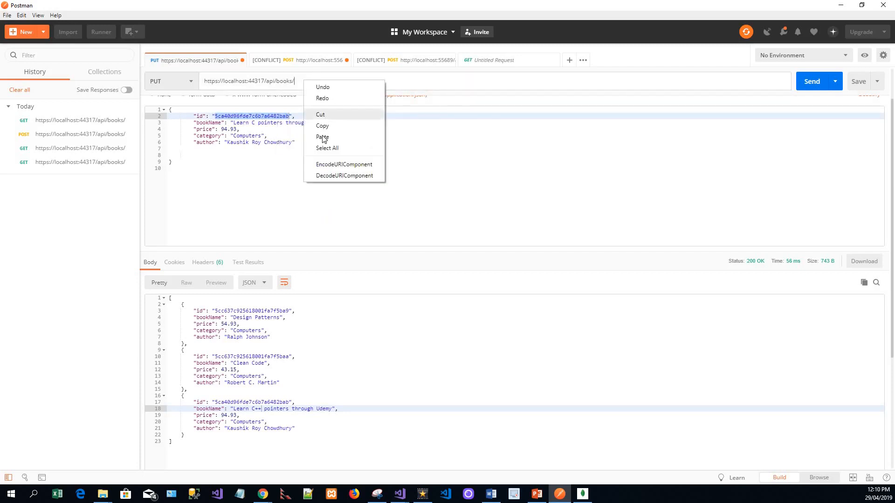
{"action": "left_click", "coordinate": [323, 136]}
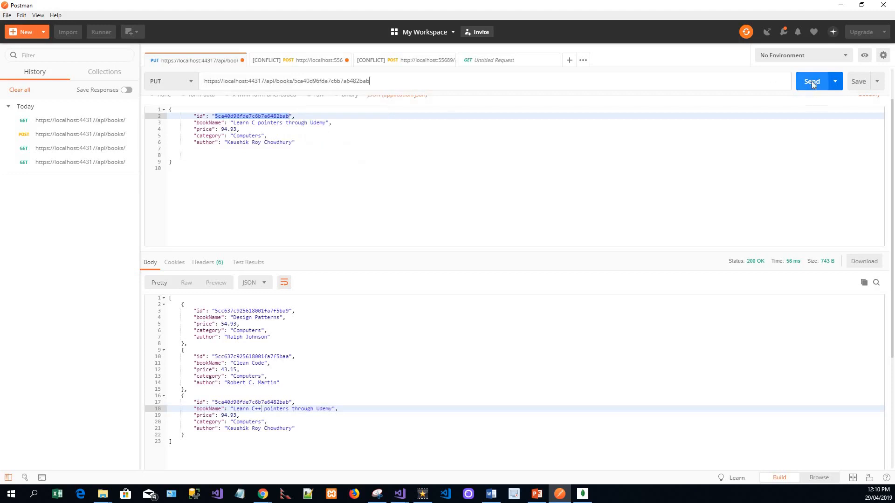
{"action": "left_click", "coordinate": [812, 81]}
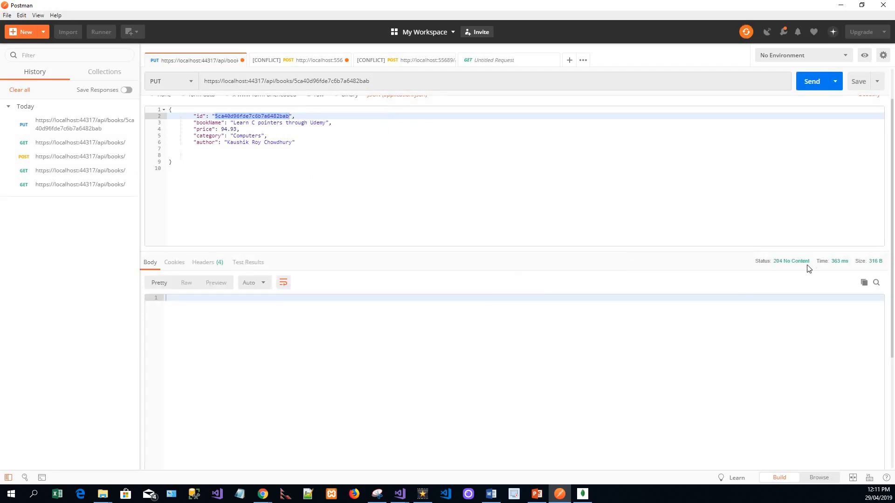
{"action": "mouse_move", "coordinate": [792, 261]}
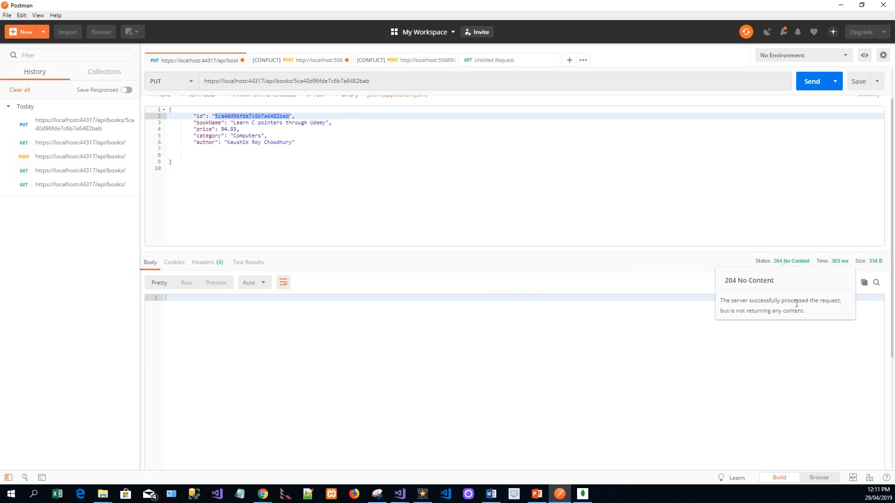
{"action": "mouse_move", "coordinate": [792, 263]}
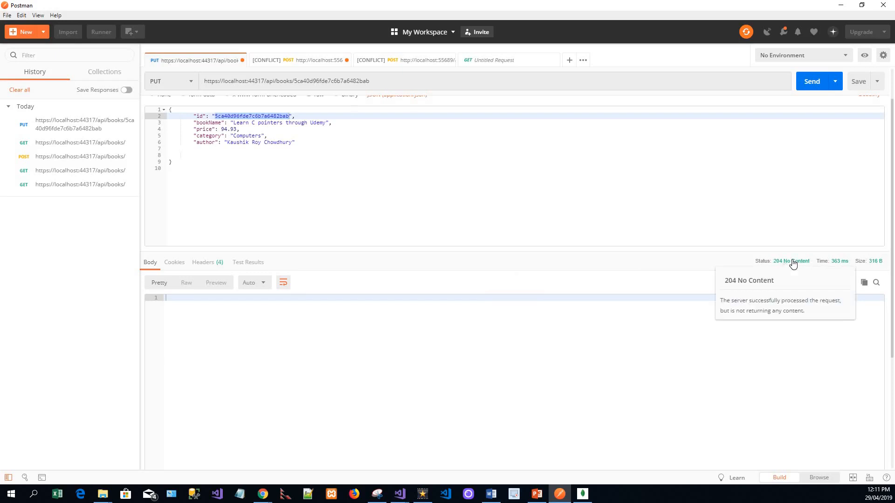
{"action": "mouse_move", "coordinate": [249, 183]}
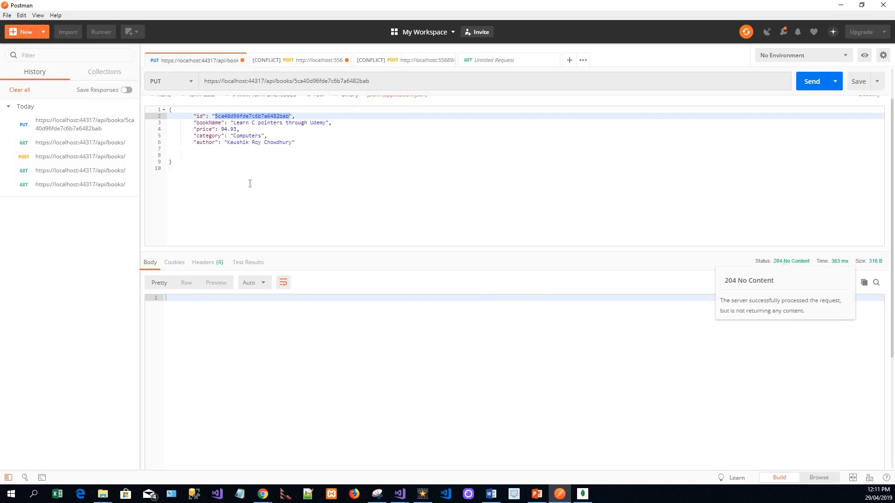
{"action": "mouse_move", "coordinate": [224, 73]}
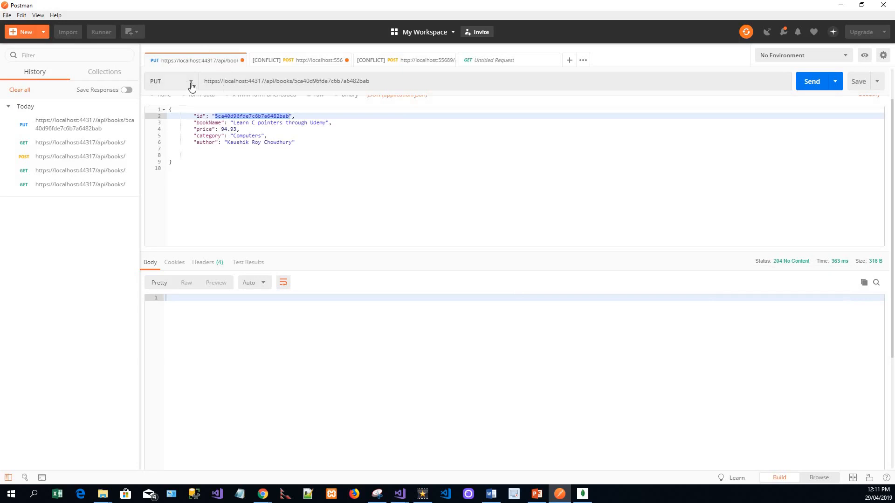
Step: GET /api/books/ without the id, listing three books including the renamed Learn C pointers book
{"action": "left_click", "coordinate": [192, 84]}
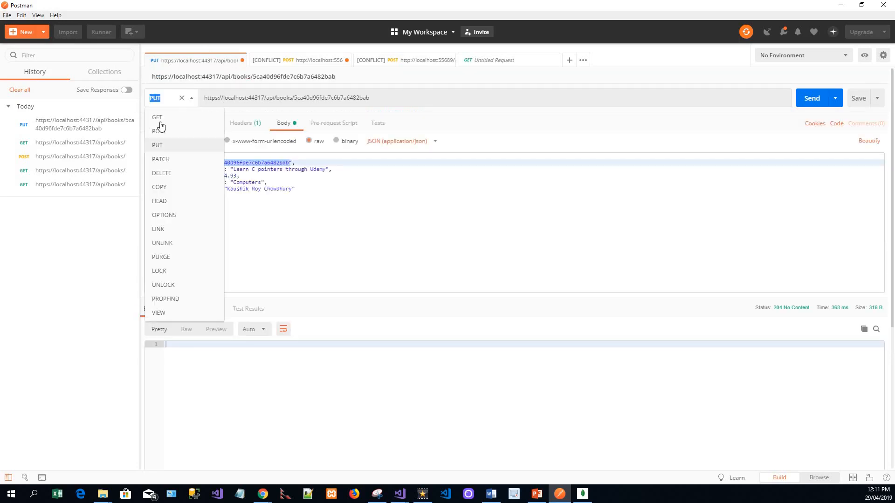
{"action": "left_click", "coordinate": [157, 117]}
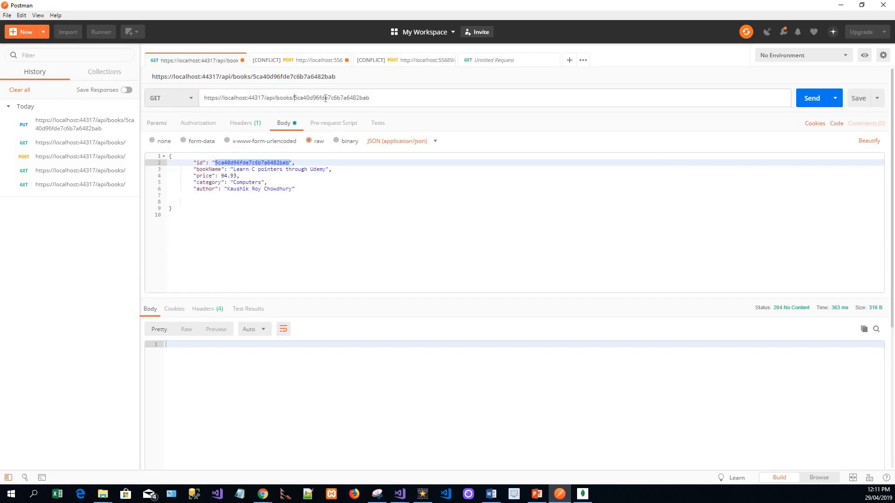
{"action": "double_click", "coordinate": [331, 98]}
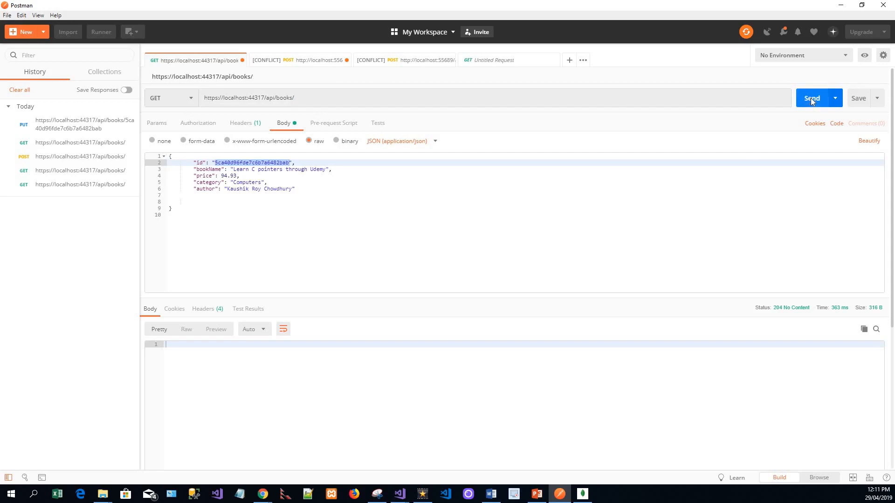
{"action": "left_click", "coordinate": [812, 98]}
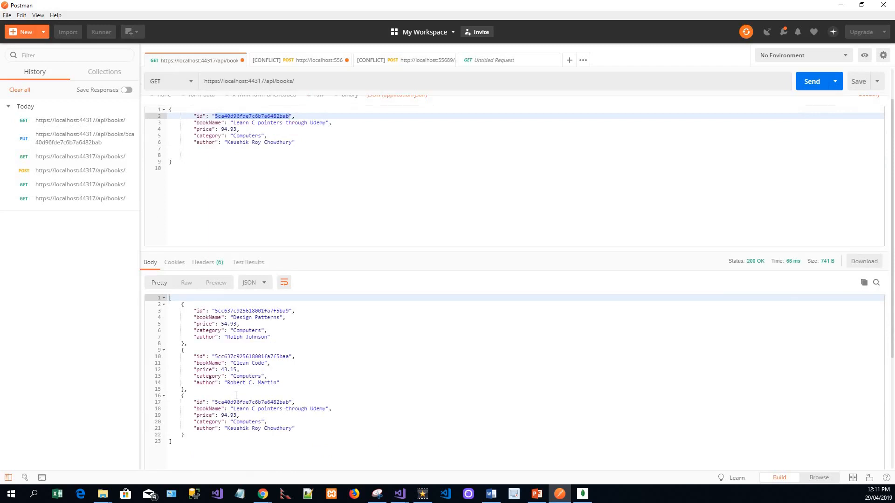
{"action": "mouse_move", "coordinate": [256, 415]}
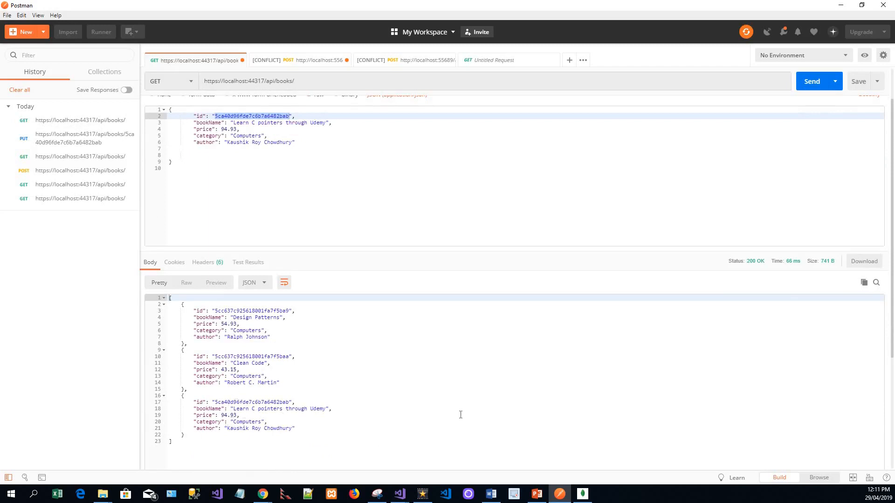
{"action": "mouse_move", "coordinate": [345, 265]}
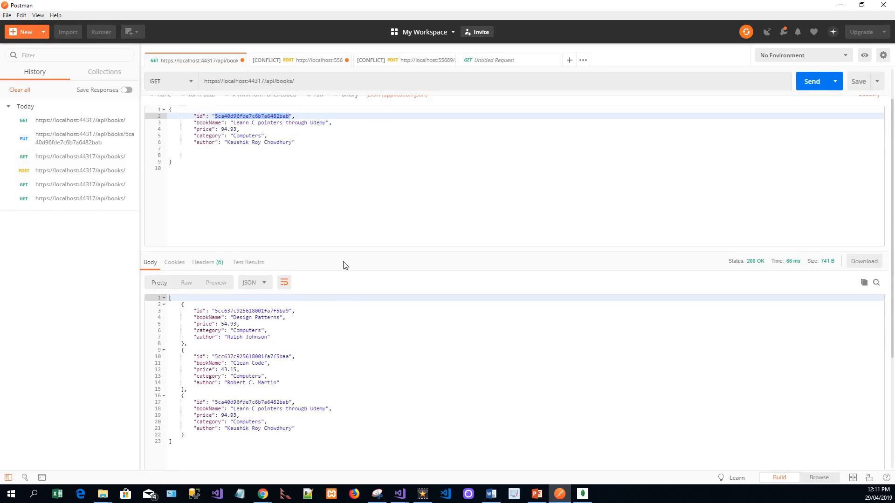
{"action": "mouse_move", "coordinate": [190, 108]}
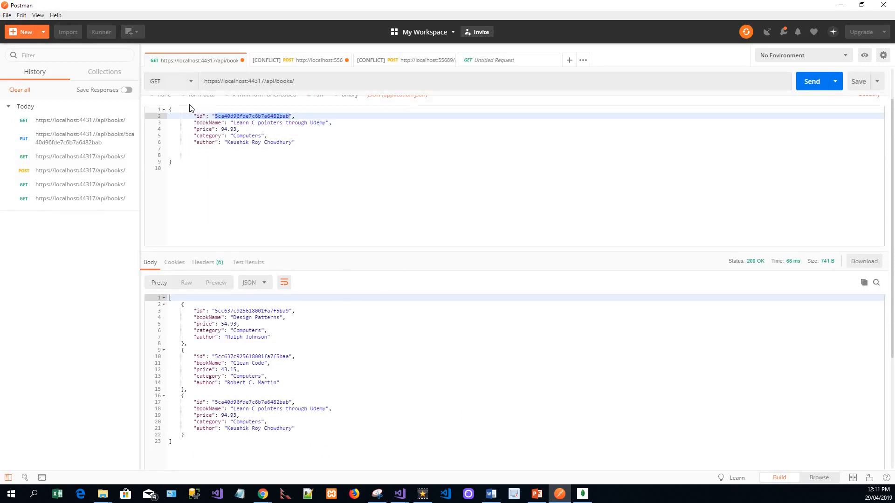
{"action": "mouse_move", "coordinate": [192, 86]}
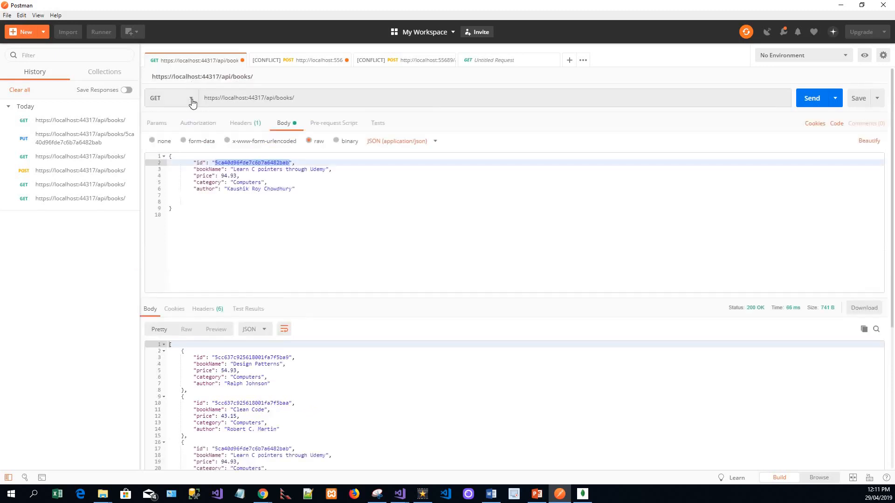
Step: DELETE the Design Patterns book at api/books/5cc637c925618001fa7f5ba9, receiving 204 No Content
{"action": "left_click", "coordinate": [190, 98]}
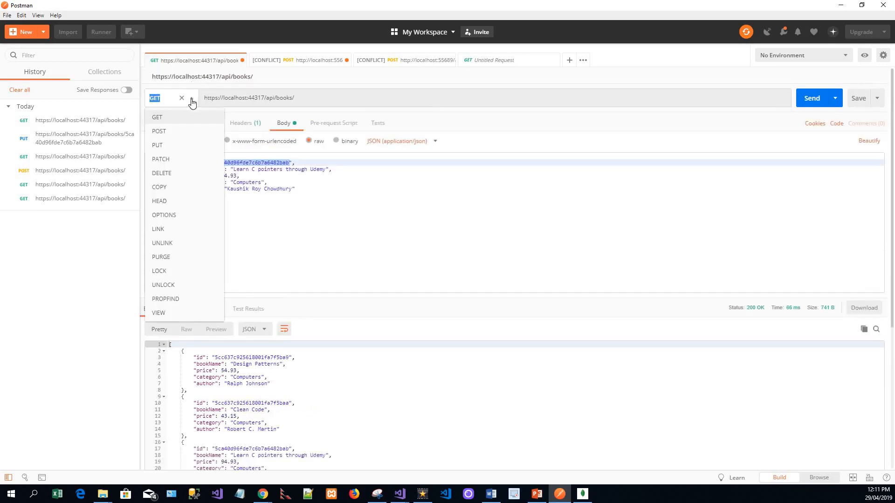
{"action": "mouse_move", "coordinate": [161, 173]}
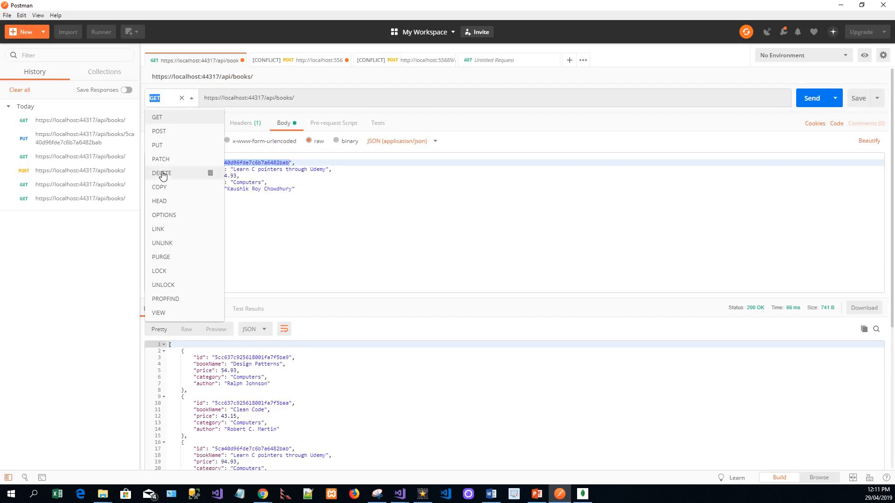
{"action": "left_click", "coordinate": [162, 173]}
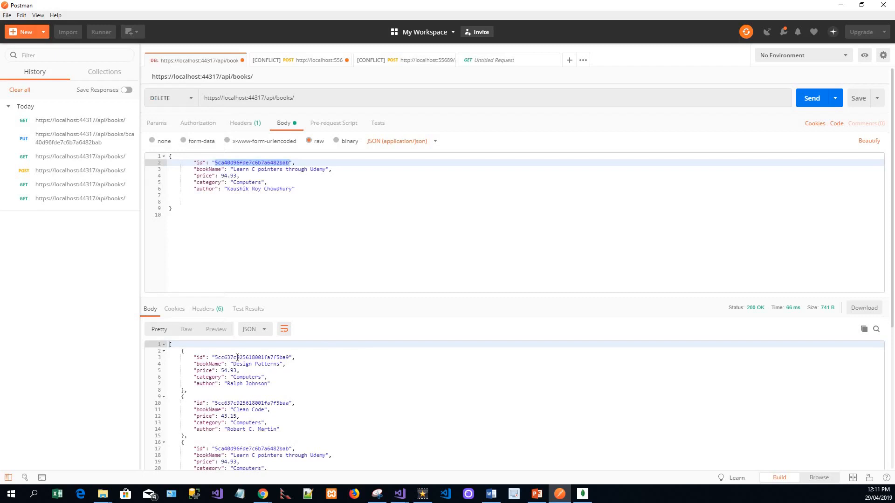
{"action": "double_click", "coordinate": [252, 358]}
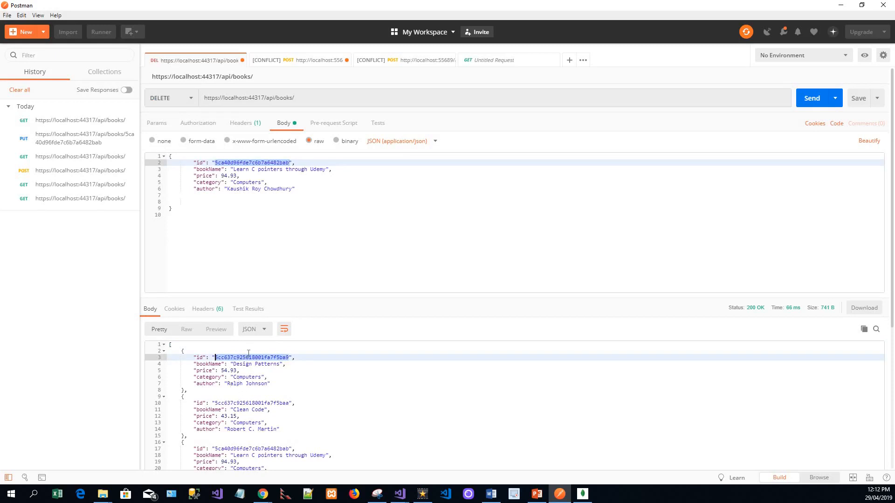
{"action": "right_click", "coordinate": [248, 358]}
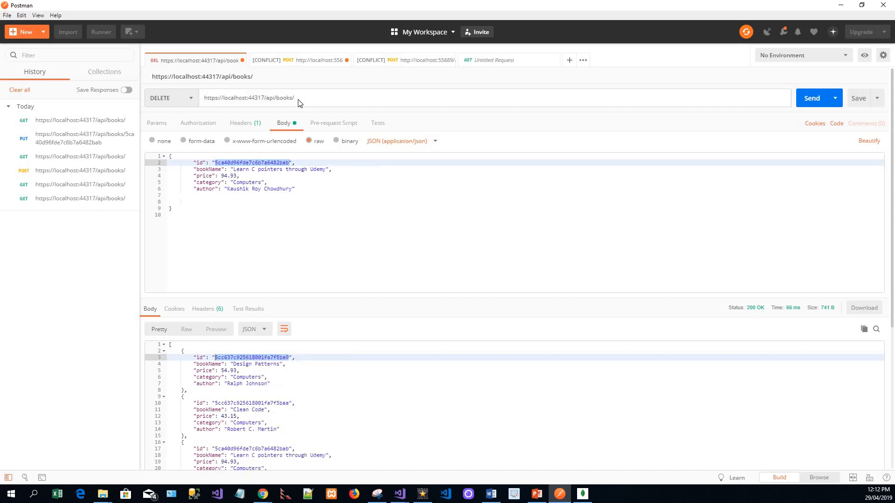
{"action": "type", "text": "5cc637c925618001fa7f5ba9"}
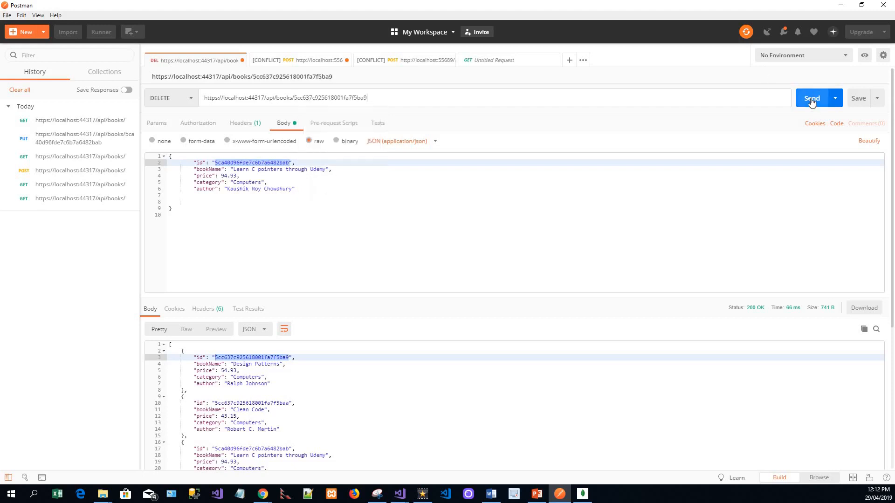
{"action": "left_click", "coordinate": [812, 97]}
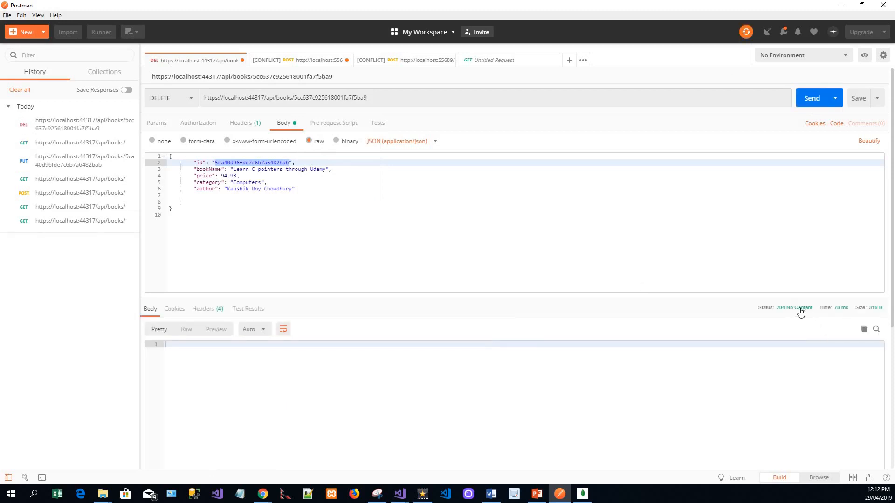
{"action": "mouse_move", "coordinate": [800, 310]}
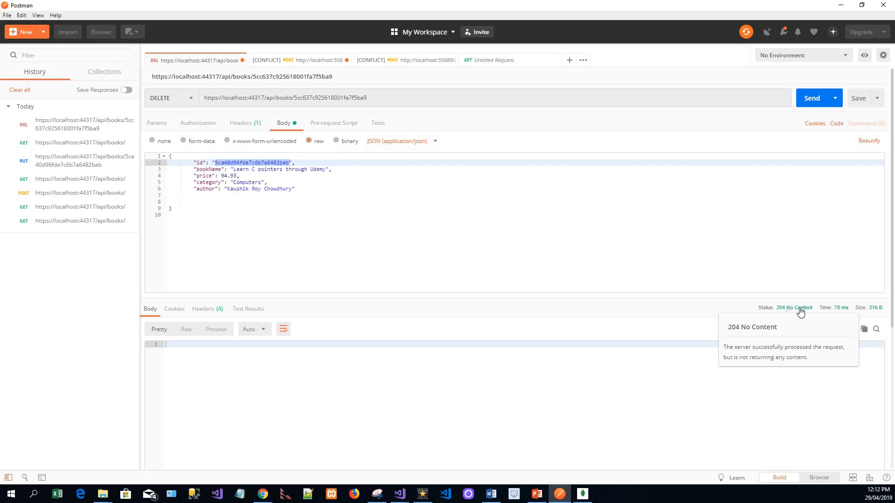
{"action": "mouse_move", "coordinate": [224, 109]}
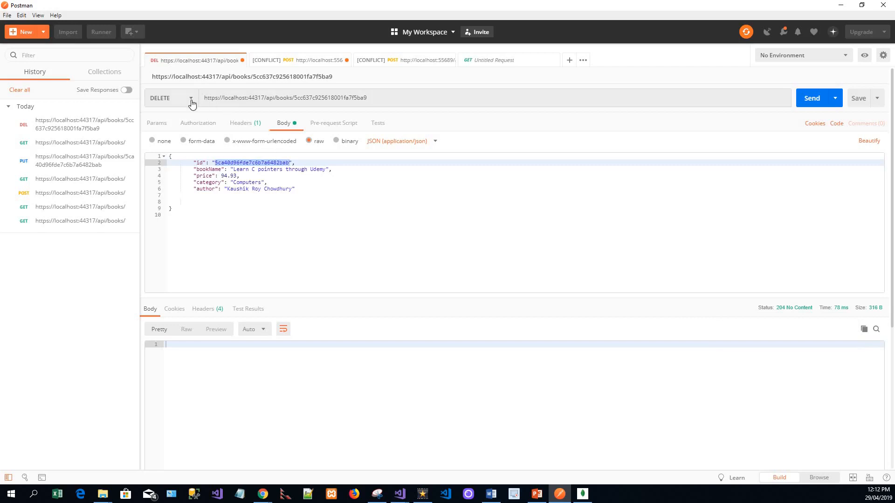
Step: GET /api/books/ without the id, now listing only Clean Code and Learn C pointers through Udemy
{"action": "left_click", "coordinate": [185, 98]}
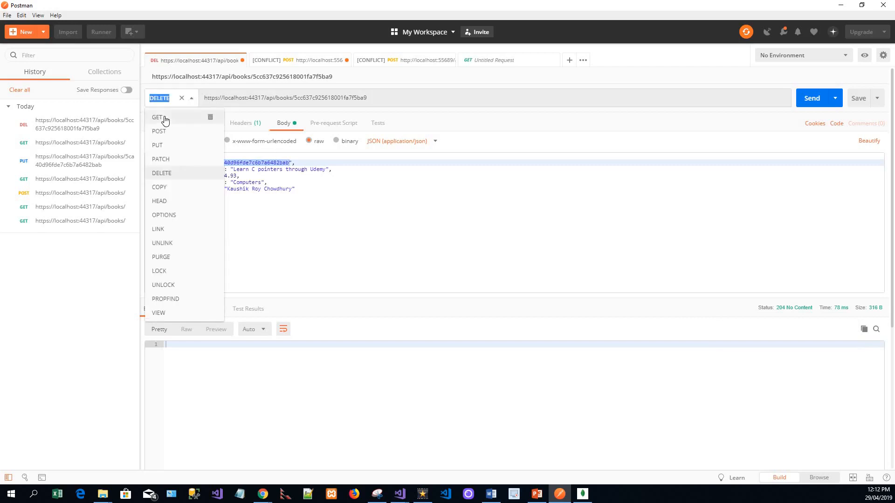
{"action": "left_click", "coordinate": [157, 117]}
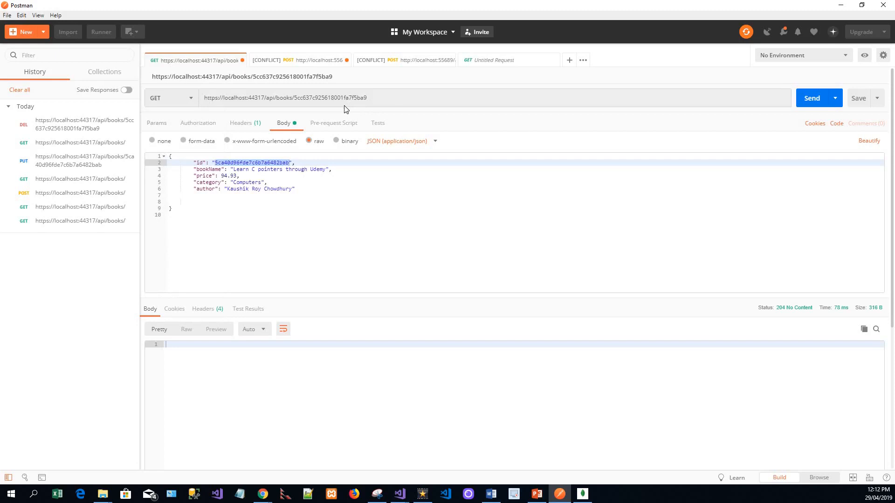
{"action": "mouse_move", "coordinate": [307, 106]}
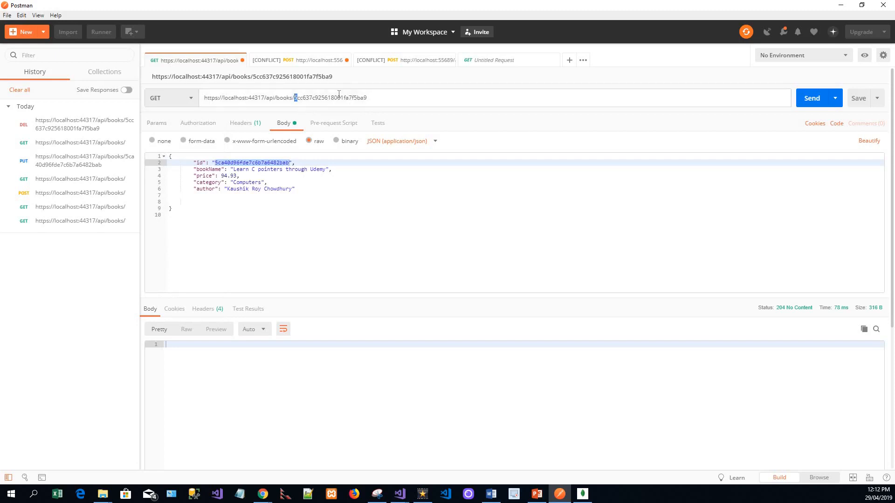
{"action": "double_click", "coordinate": [331, 98]}
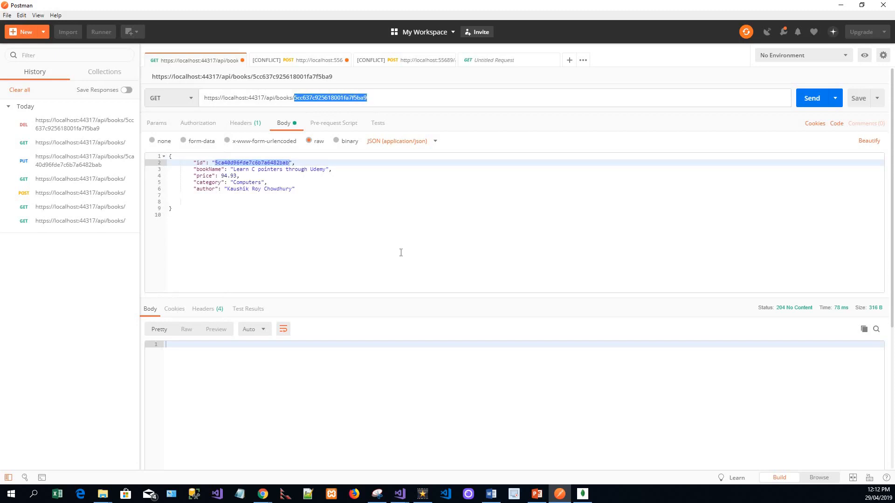
{"action": "key", "text": "Delete"}
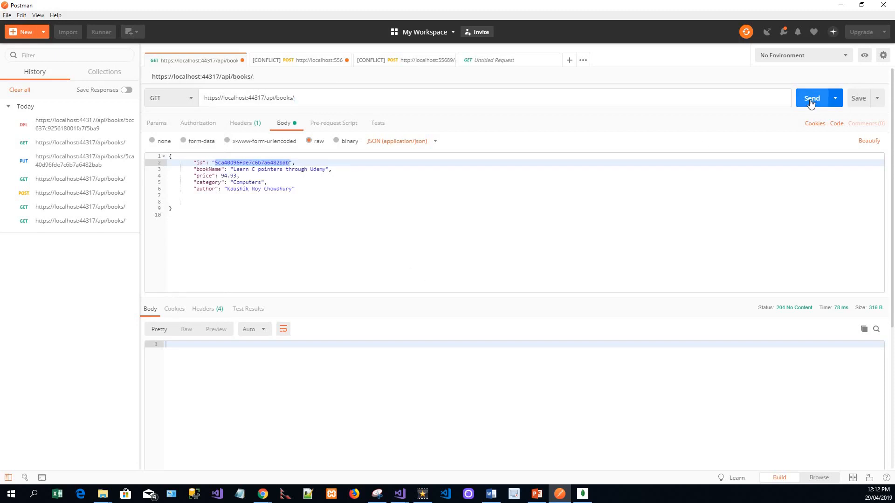
{"action": "left_click", "coordinate": [811, 98]}
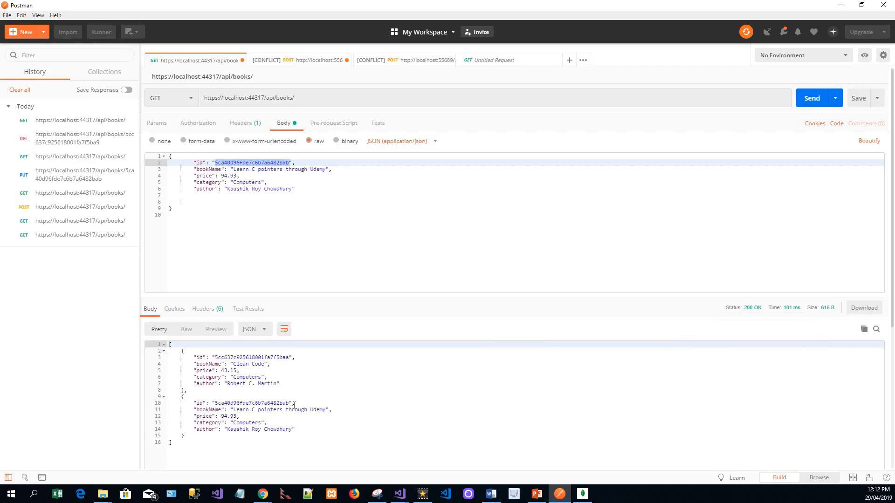
{"action": "mouse_move", "coordinate": [268, 393]}
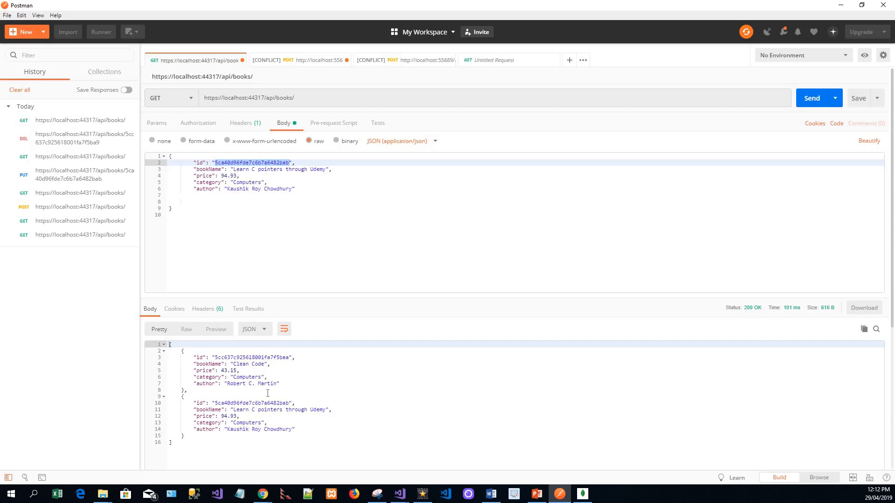
{"action": "mouse_move", "coordinate": [309, 383]}
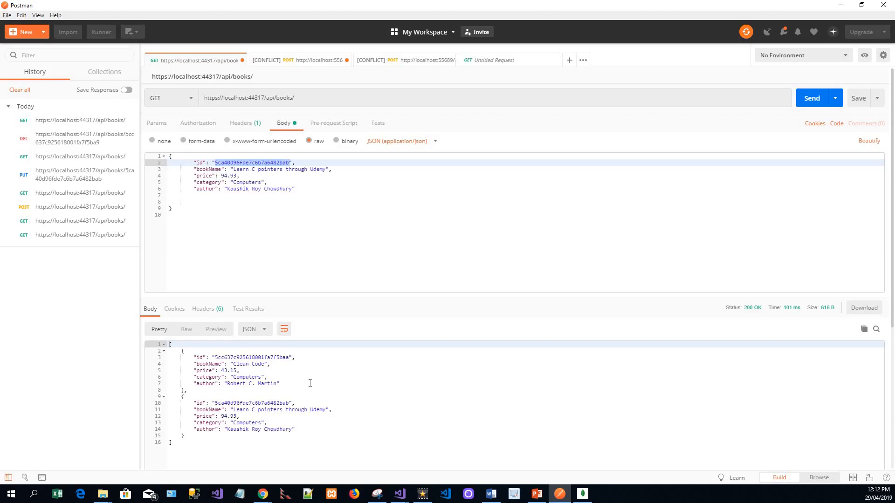